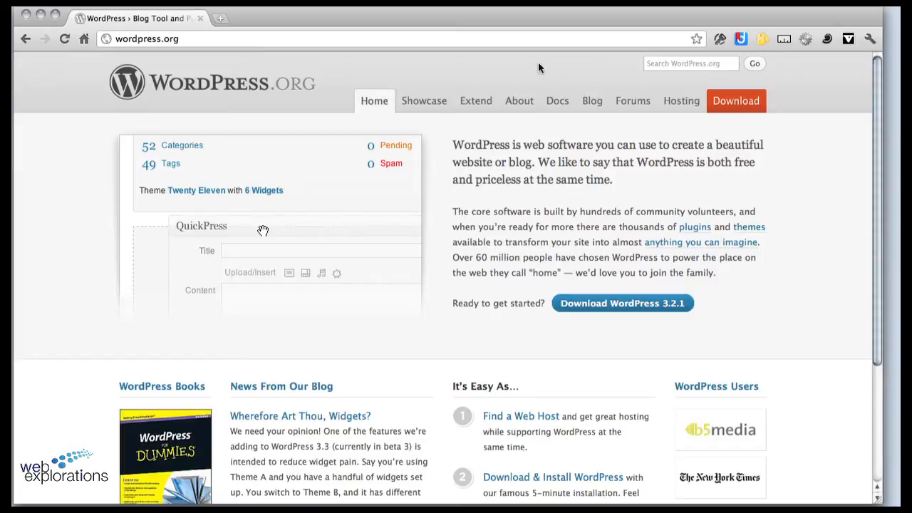
{"action": "mouse_move", "coordinate": [630, 84]}
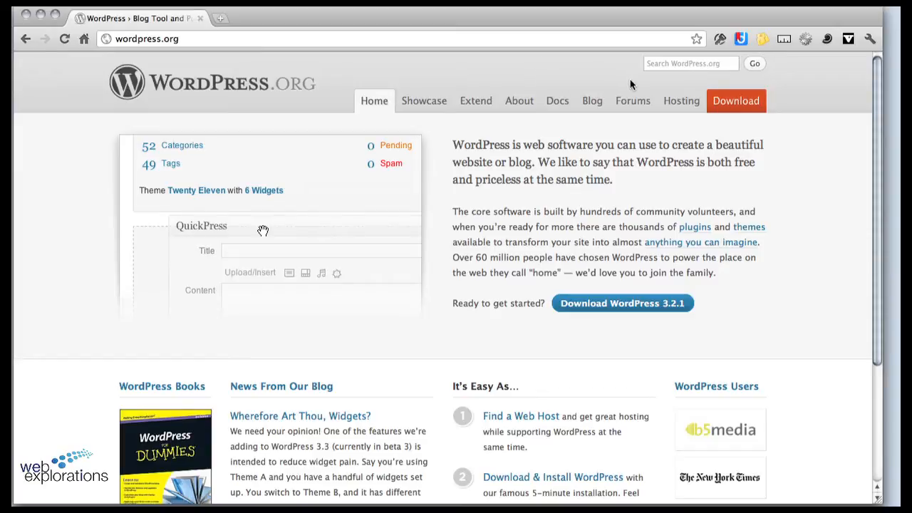
{"action": "mouse_move", "coordinate": [736, 110]}
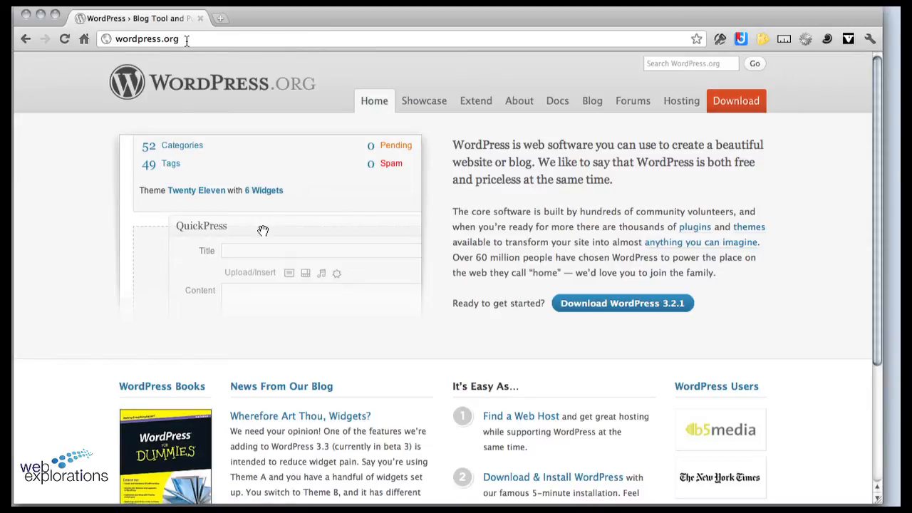
{"action": "mouse_move", "coordinate": [503, 82]}
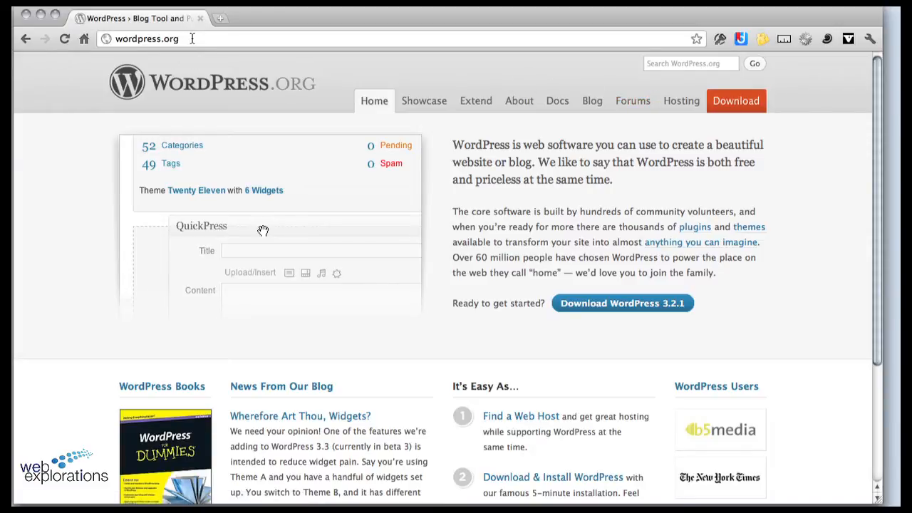
Browse the WordPress.com Freshly Pressed page and start entering the wordpress.org address.
{"action": "left_click", "coordinate": [213, 38]}
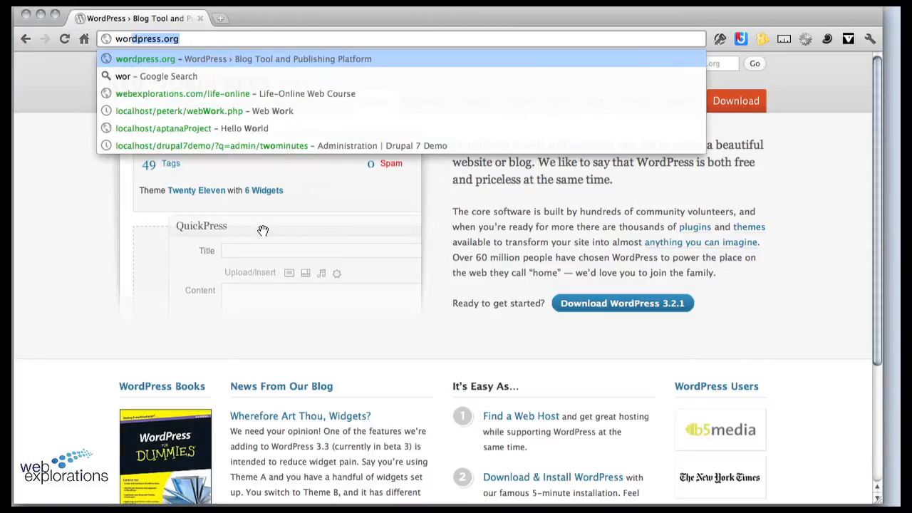
{"action": "type", "text": "wordpree"}
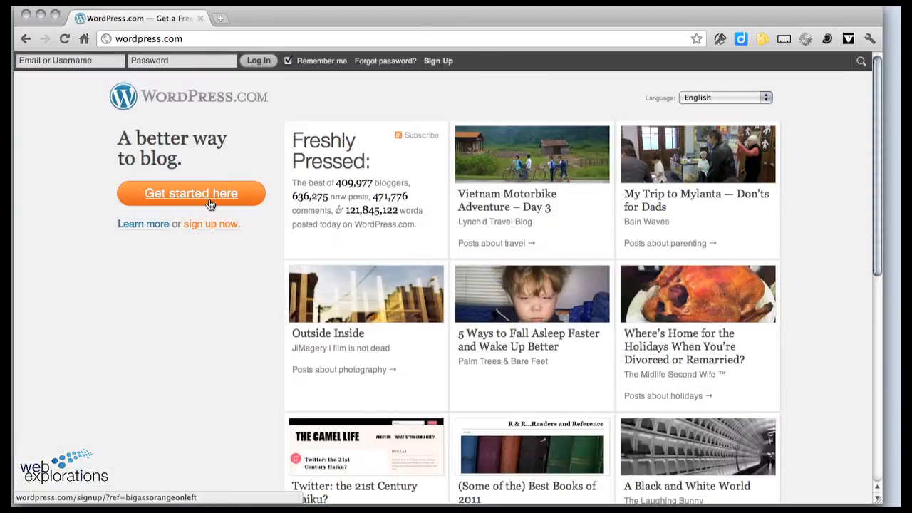
{"action": "mouse_move", "coordinate": [93, 227]}
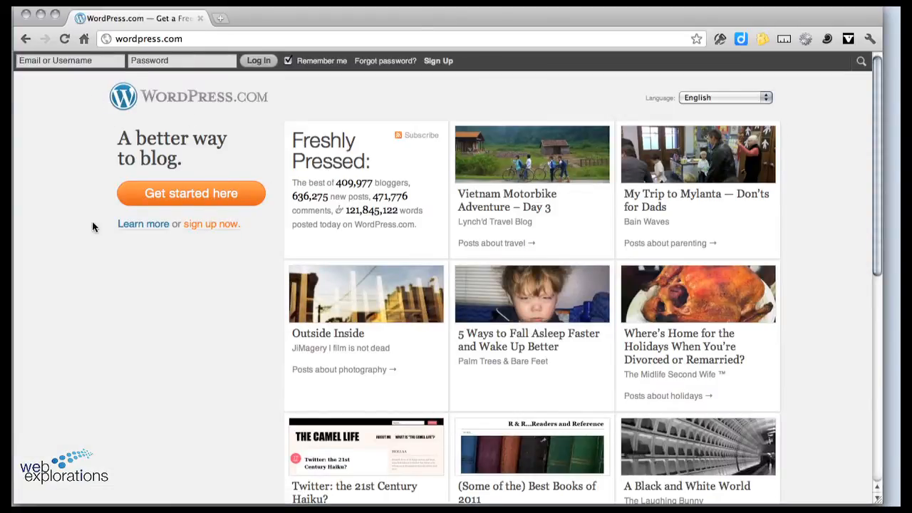
{"action": "scroll", "scroll_direction": "down", "scroll_amount": 3}
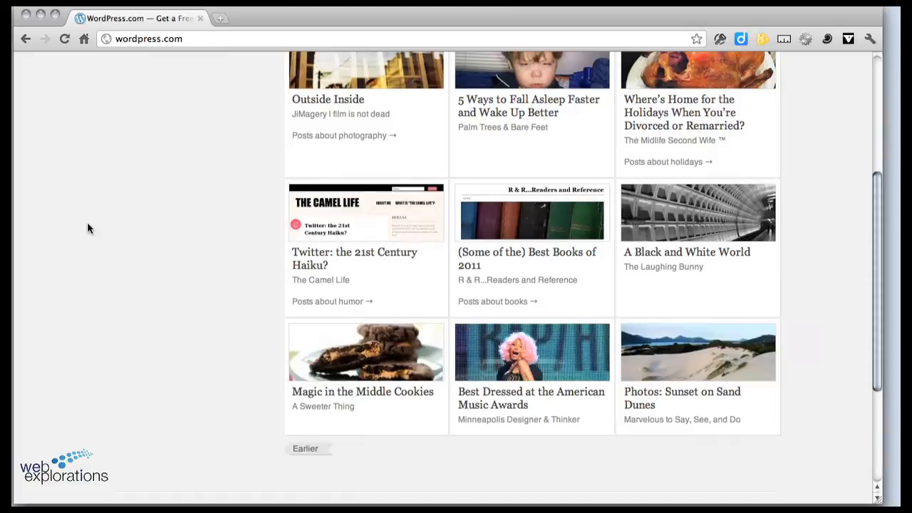
{"action": "scroll", "scroll_direction": "up", "scroll_amount": 3}
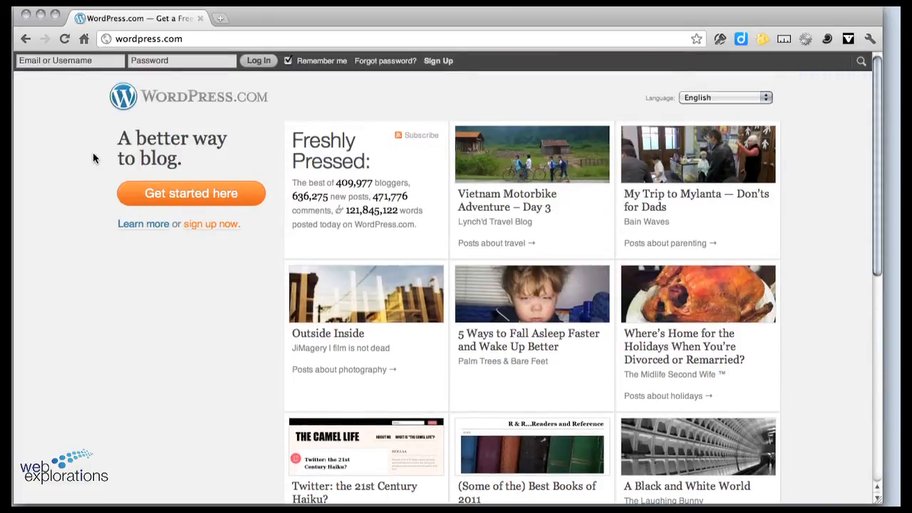
{"action": "mouse_move", "coordinate": [119, 38]}
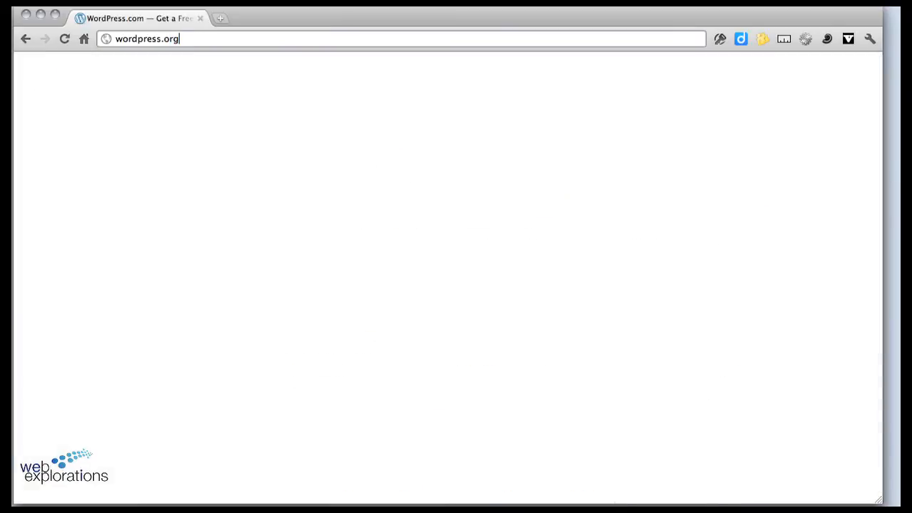
Load wordpress.org and start the WordPress 3.2.1 zip download from its Download page.
{"action": "key", "text": "Return"}
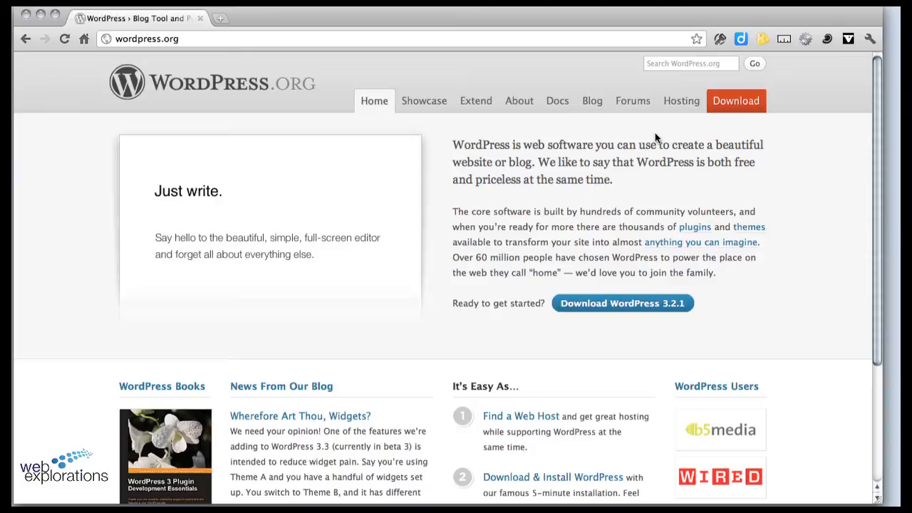
{"action": "mouse_move", "coordinate": [737, 137]}
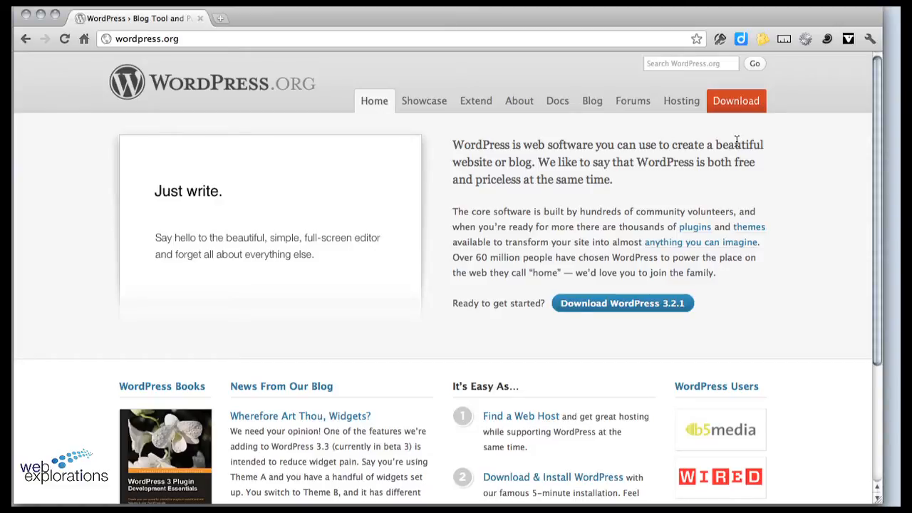
{"action": "mouse_move", "coordinate": [423, 100]}
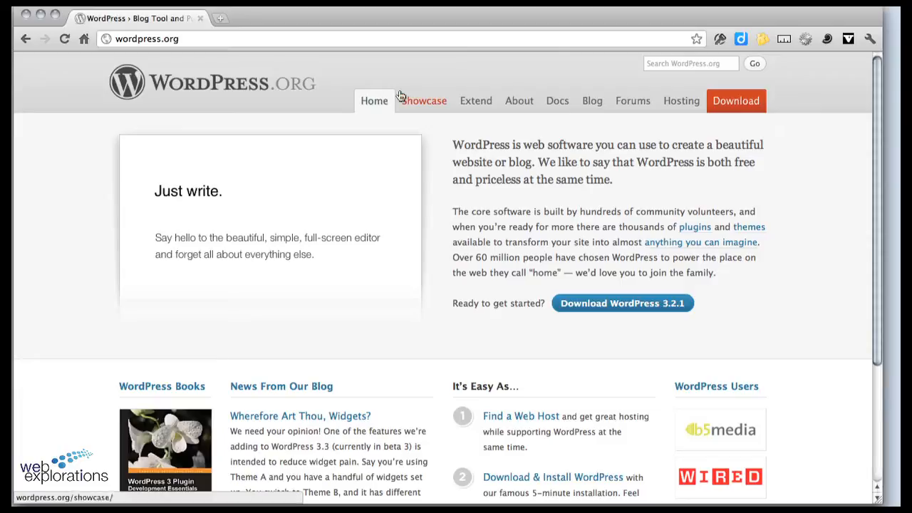
{"action": "mouse_move", "coordinate": [285, 67]}
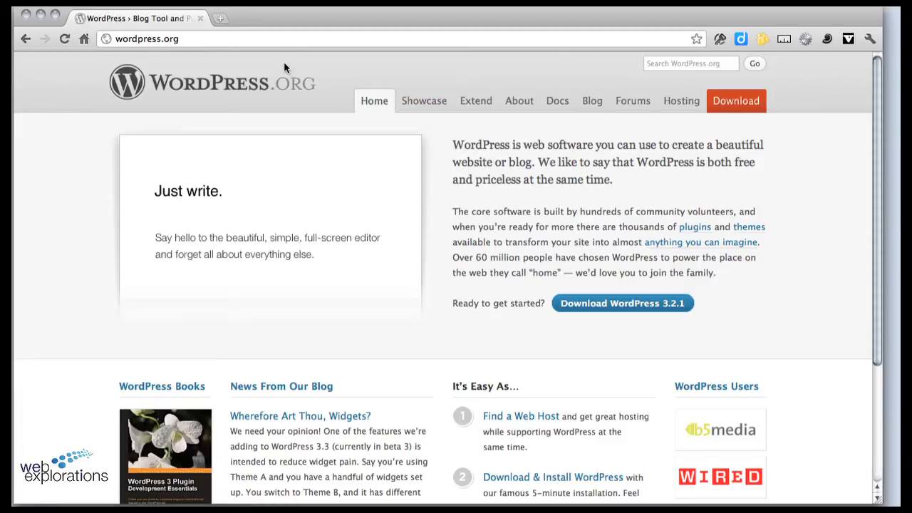
{"action": "left_click", "coordinate": [735, 101]}
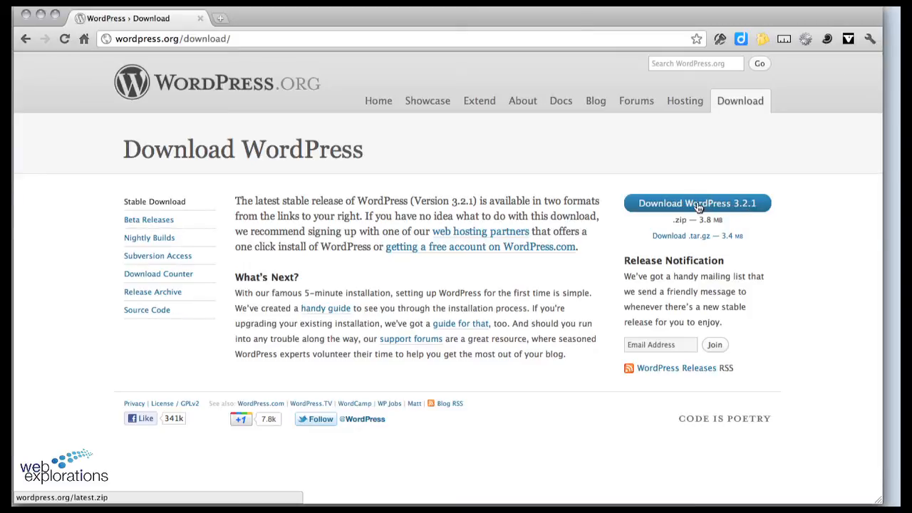
{"action": "left_click", "coordinate": [697, 203]}
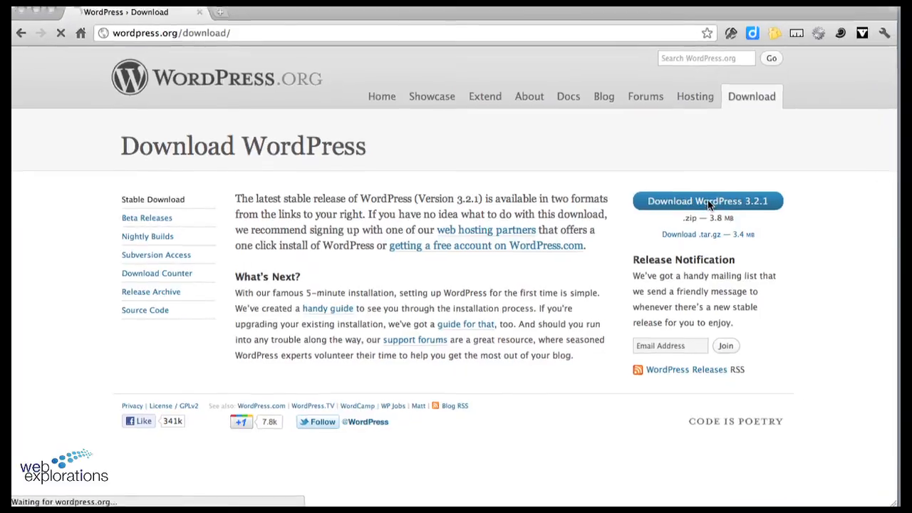
{"action": "left_click", "coordinate": [707, 201]}
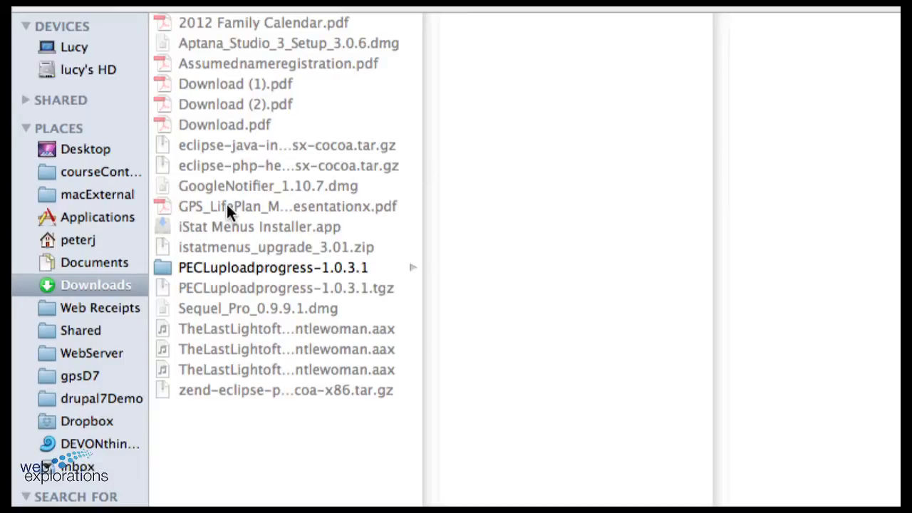
{"action": "mouse_move", "coordinate": [114, 376]}
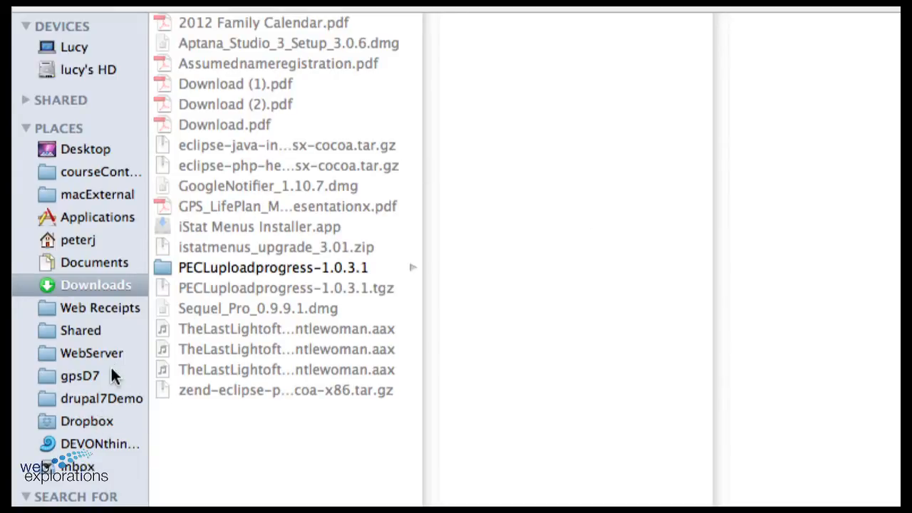
Place wordpress-3.2.1.zip in WebServer > Documents > public_html beside graphic and index.html.
{"action": "left_click", "coordinate": [93, 353]}
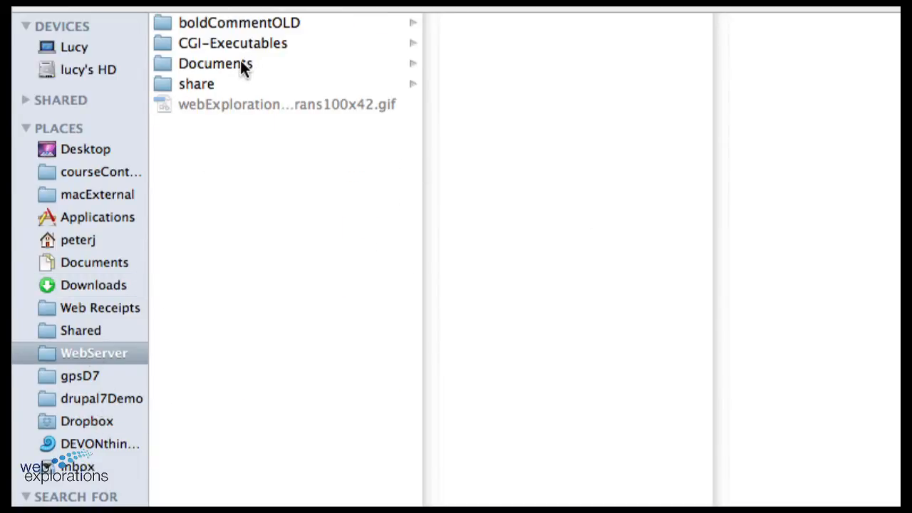
{"action": "left_click", "coordinate": [216, 63]}
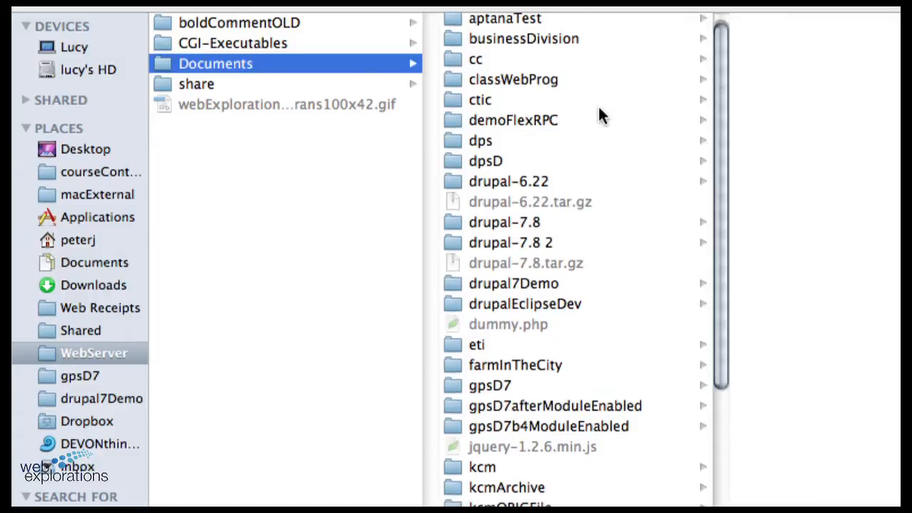
{"action": "scroll", "scroll_direction": "down", "scroll_amount": 3}
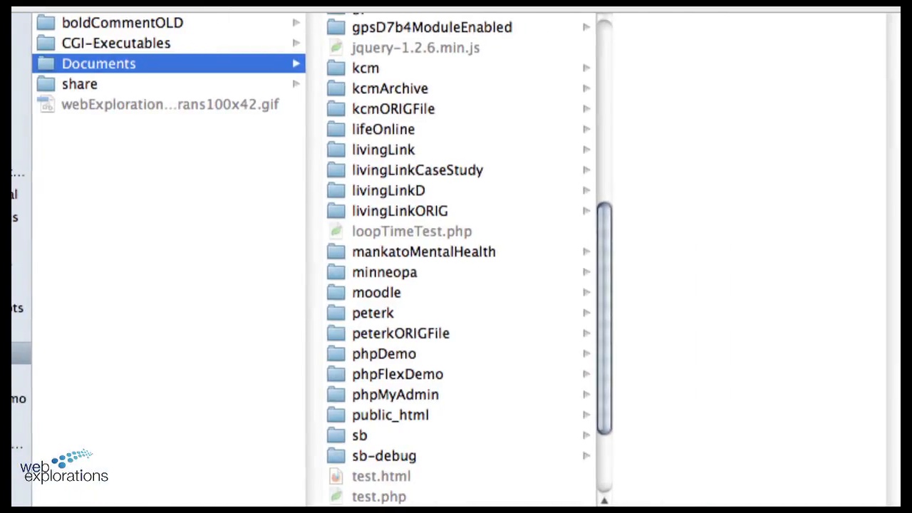
{"action": "scroll", "scroll_direction": "down", "scroll_amount": 3}
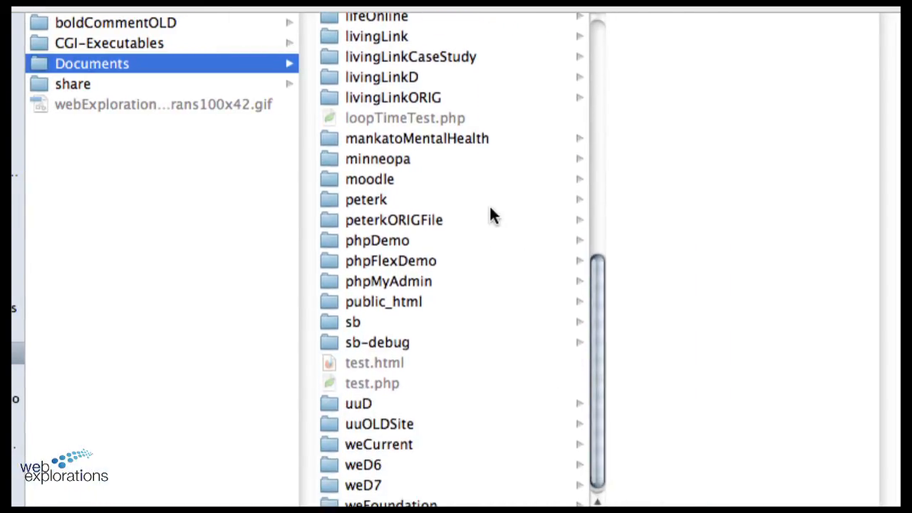
{"action": "scroll", "scroll_direction": "up", "scroll_amount": 3}
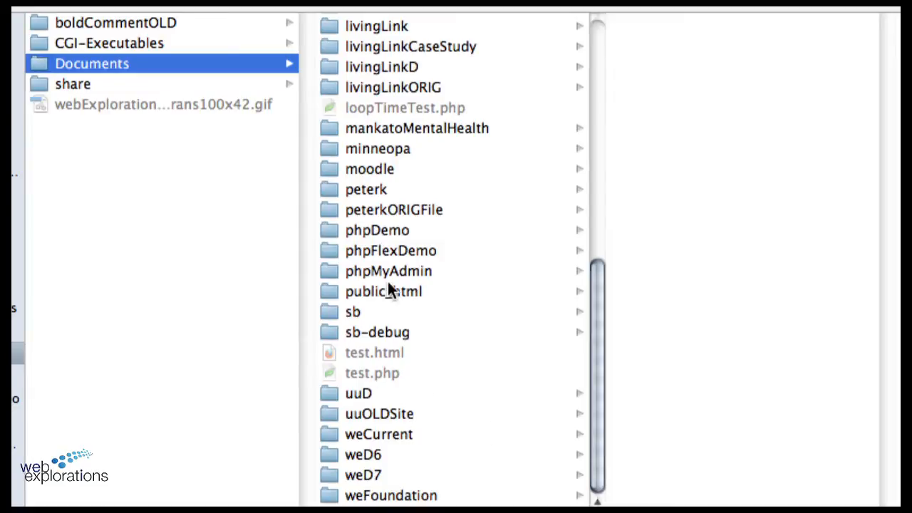
{"action": "left_click", "coordinate": [383, 291]}
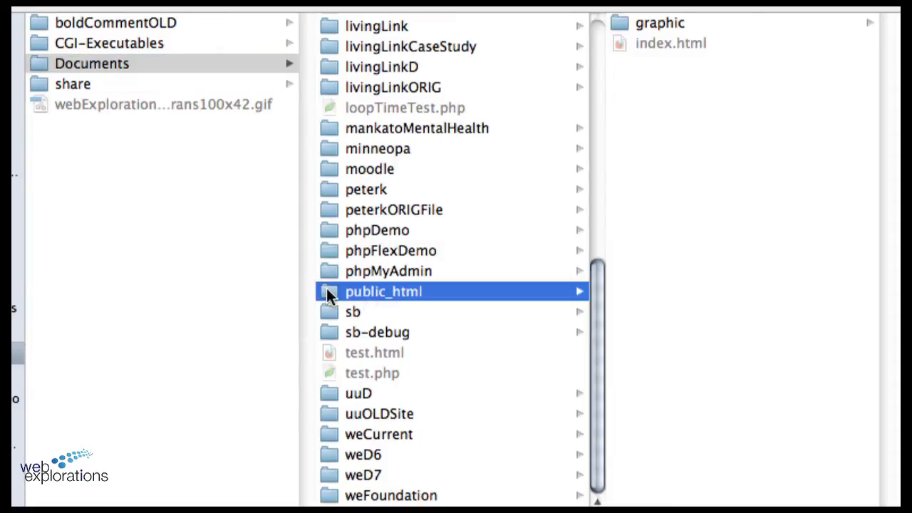
{"action": "mouse_move", "coordinate": [417, 299]}
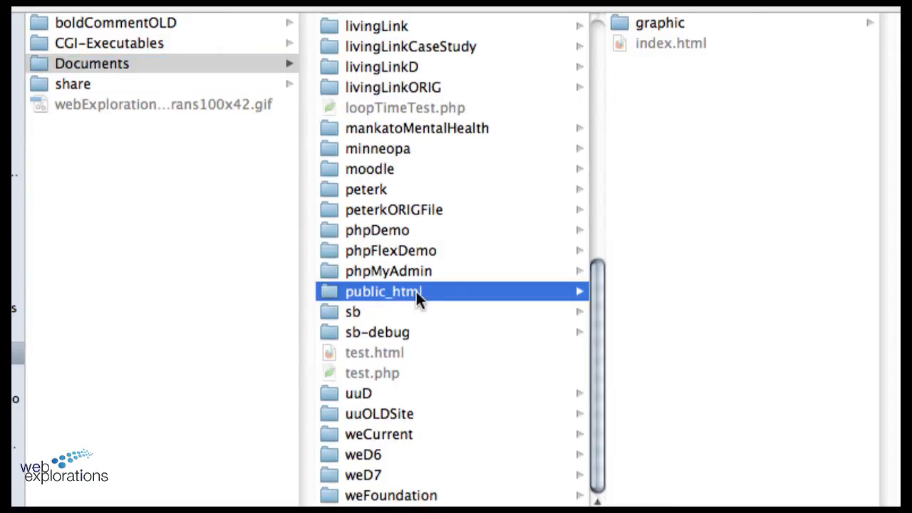
{"action": "mouse_move", "coordinate": [652, 49]}
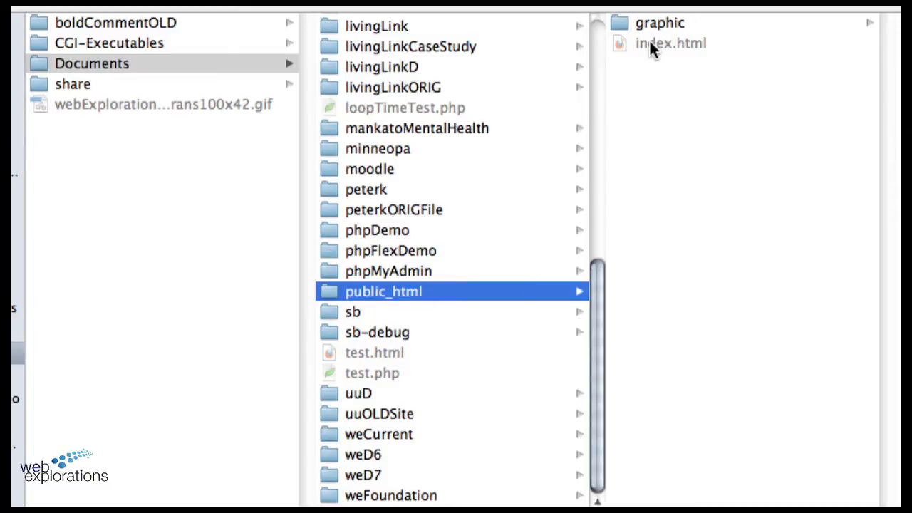
{"action": "mouse_move", "coordinate": [668, 48]}
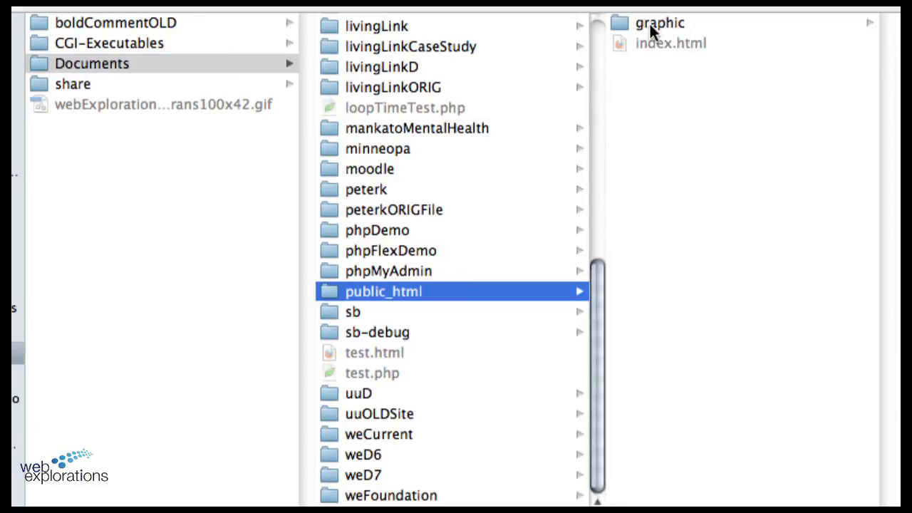
{"action": "mouse_move", "coordinate": [459, 298]}
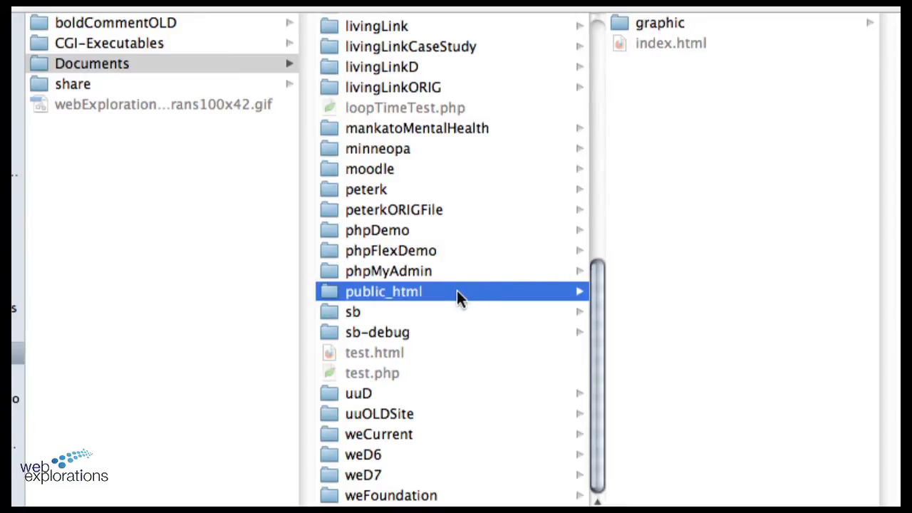
{"action": "mouse_move", "coordinate": [680, 161]}
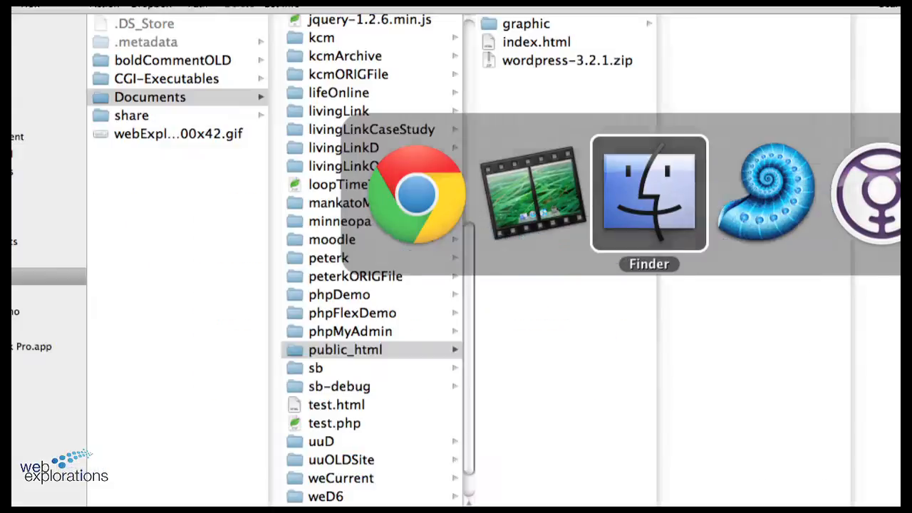
Extract wordpress-3.2.1.zip in public_html into a wordpress folder.
{"action": "left_click", "coordinate": [346, 349]}
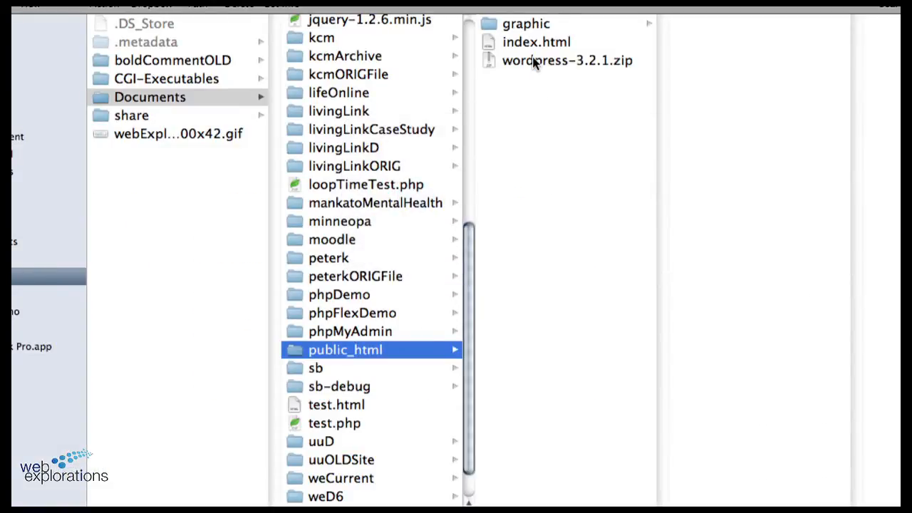
{"action": "left_click", "coordinate": [534, 60]}
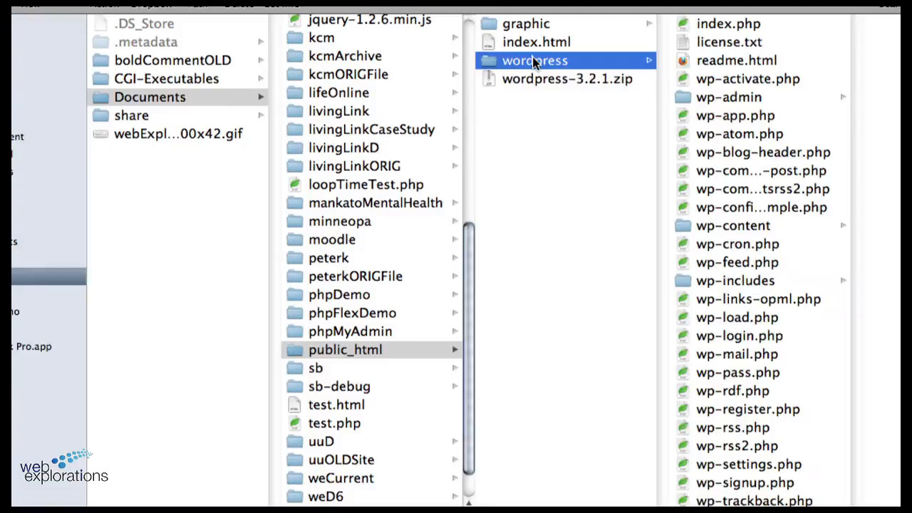
{"action": "mouse_move", "coordinate": [538, 82]}
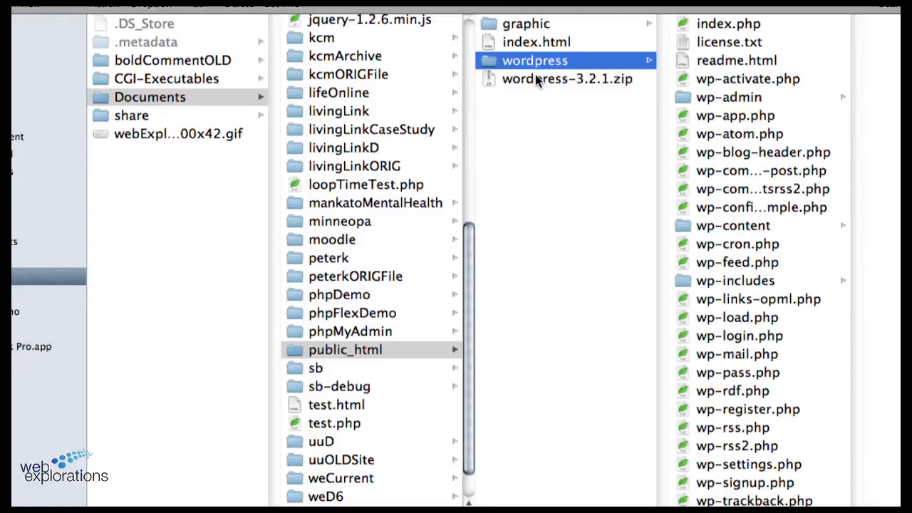
{"action": "mouse_move", "coordinate": [595, 79]}
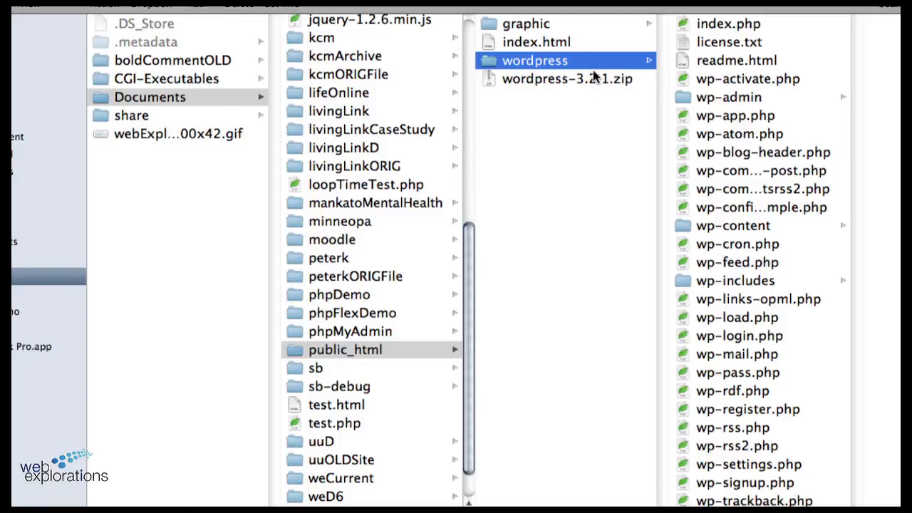
{"action": "mouse_move", "coordinate": [554, 100]}
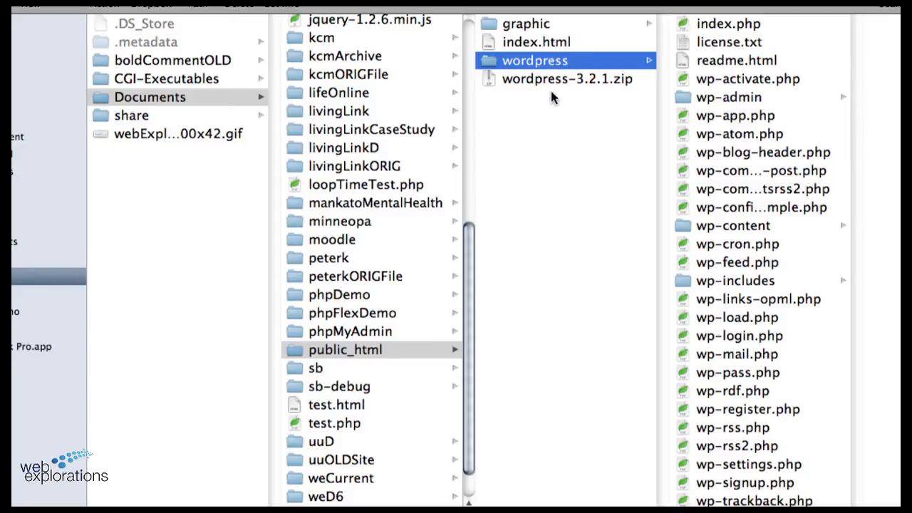
{"action": "mouse_move", "coordinate": [587, 81]}
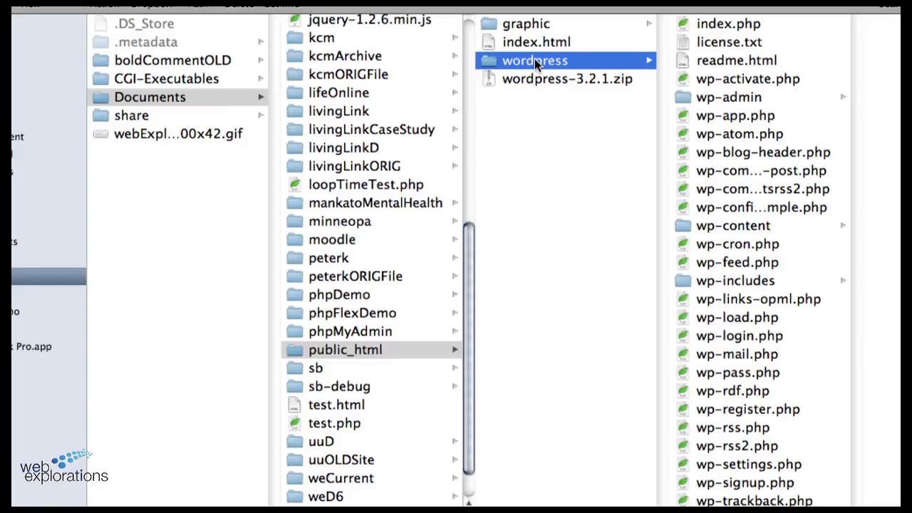
Rename the extracted wordpress folder to 'blog' and check its WordPress files.
{"action": "type", "text": "blog"}
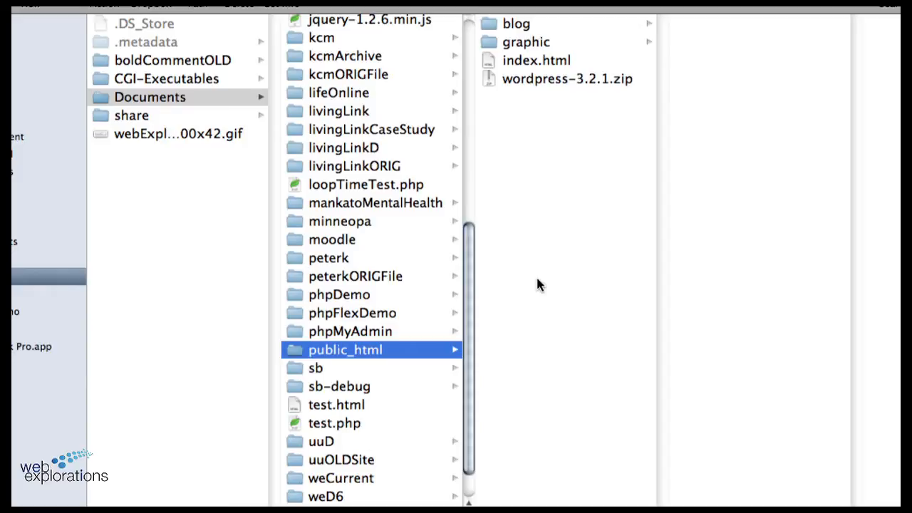
{"action": "mouse_move", "coordinate": [506, 30]}
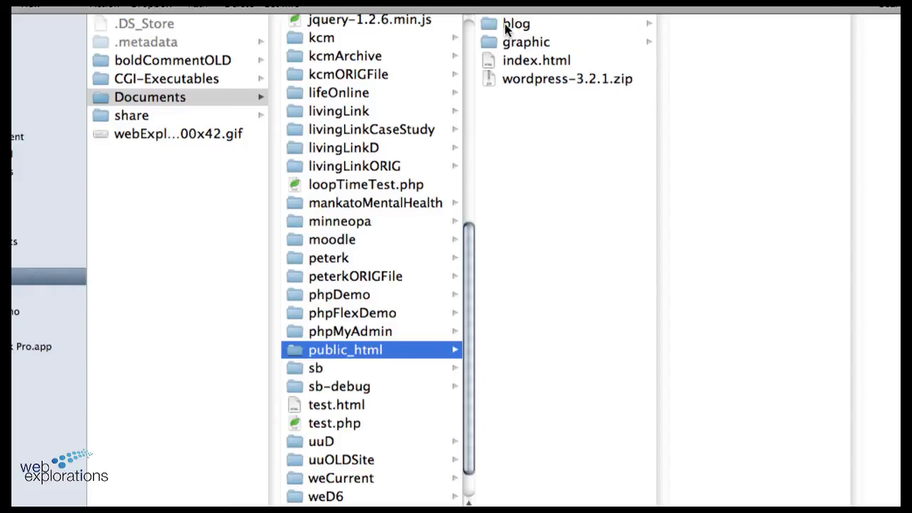
{"action": "left_click", "coordinate": [516, 24]}
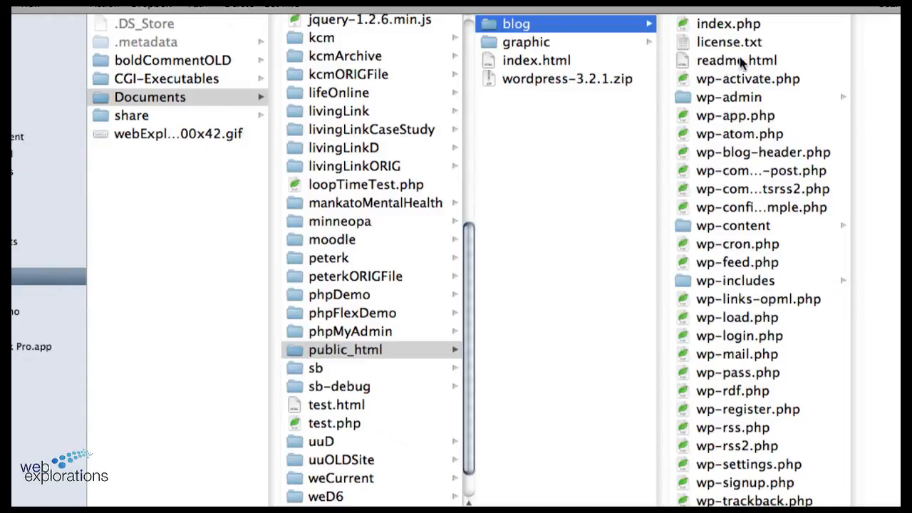
{"action": "mouse_move", "coordinate": [762, 264]}
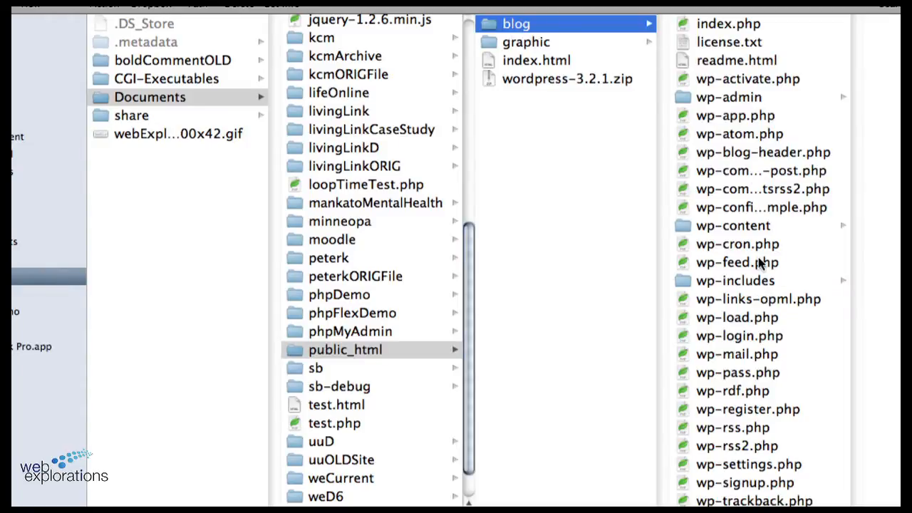
{"action": "mouse_move", "coordinate": [755, 31]}
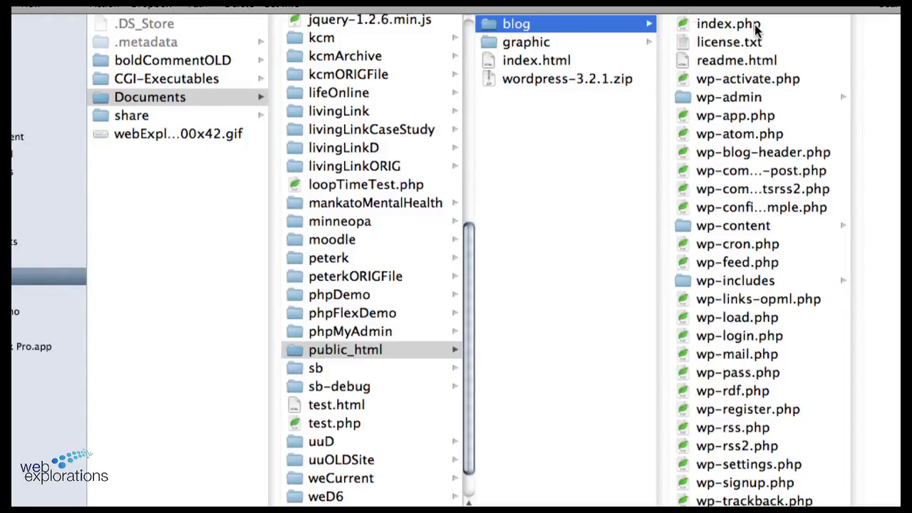
{"action": "mouse_move", "coordinate": [737, 50]}
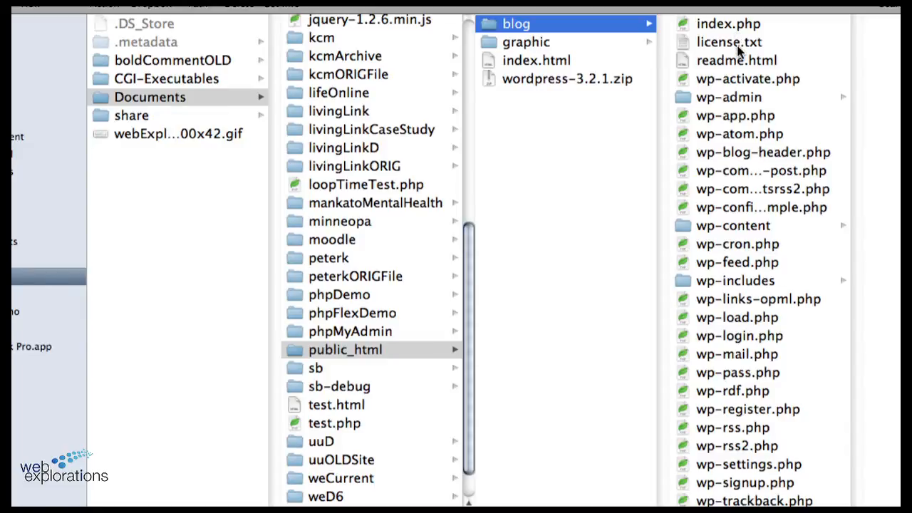
{"action": "mouse_move", "coordinate": [766, 30]}
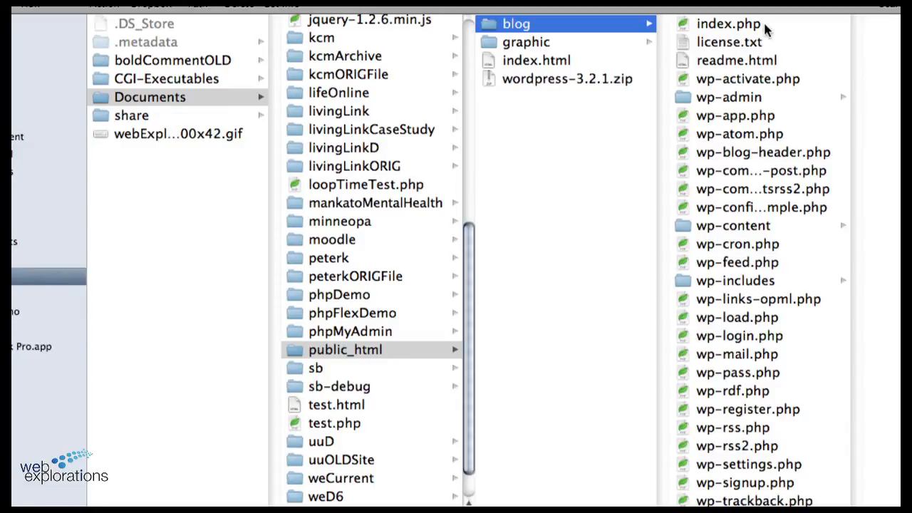
{"action": "mouse_move", "coordinate": [748, 30]}
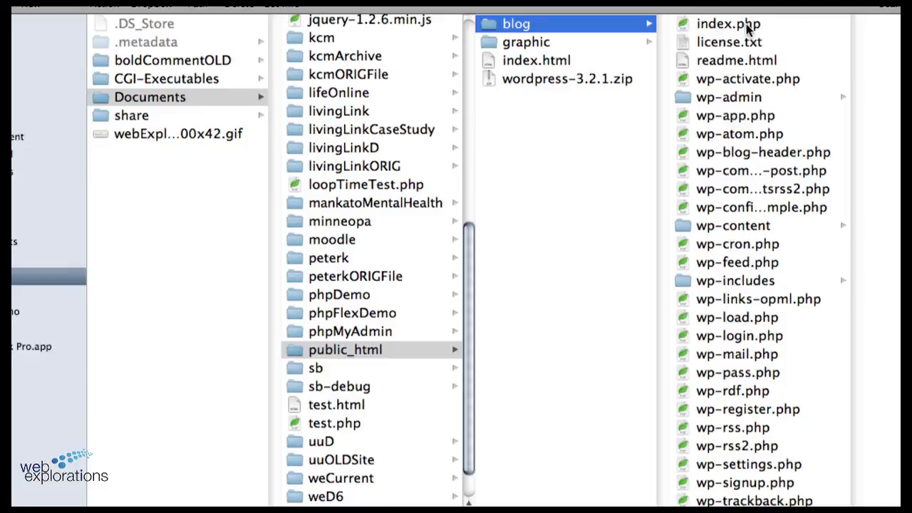
{"action": "mouse_move", "coordinate": [754, 27]}
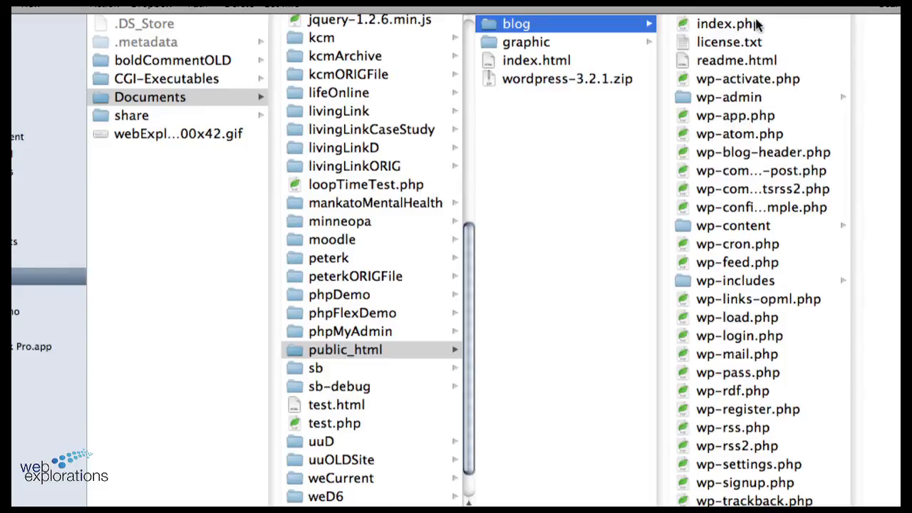
{"action": "mouse_move", "coordinate": [773, 253]}
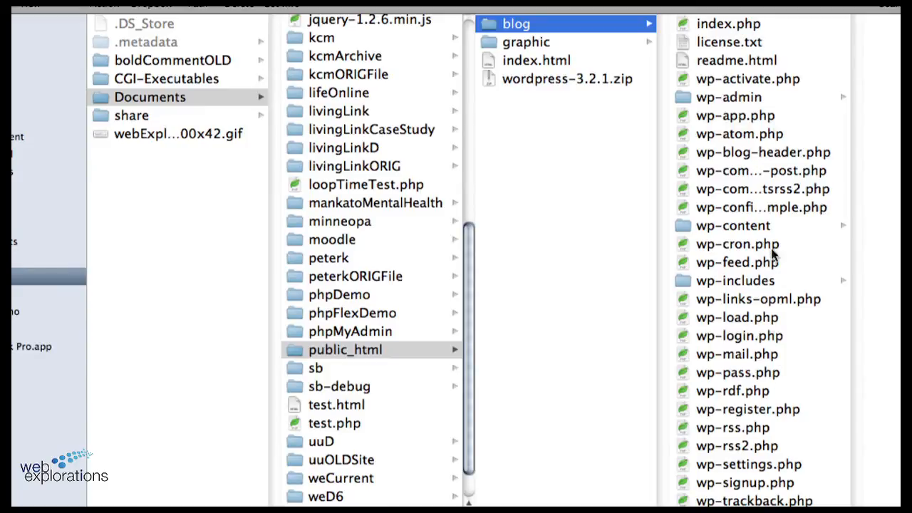
{"action": "mouse_move", "coordinate": [773, 86]}
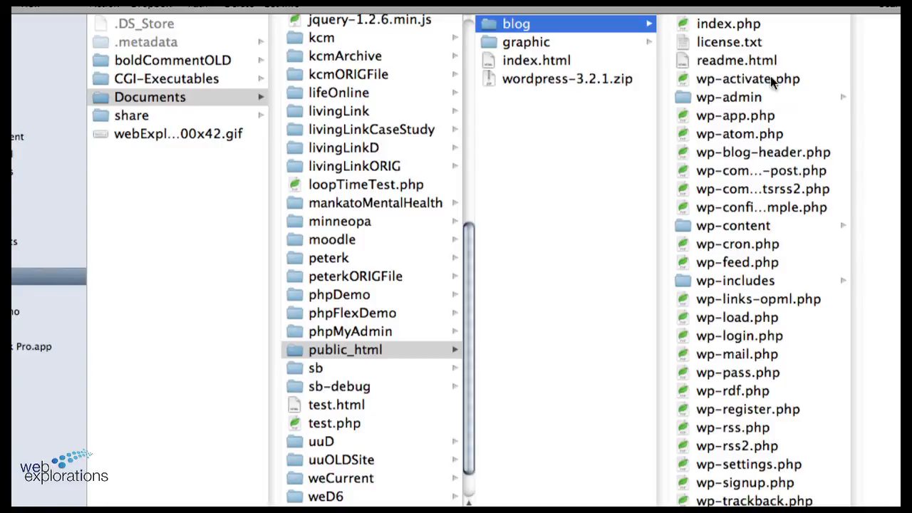
{"action": "mouse_move", "coordinate": [737, 35]}
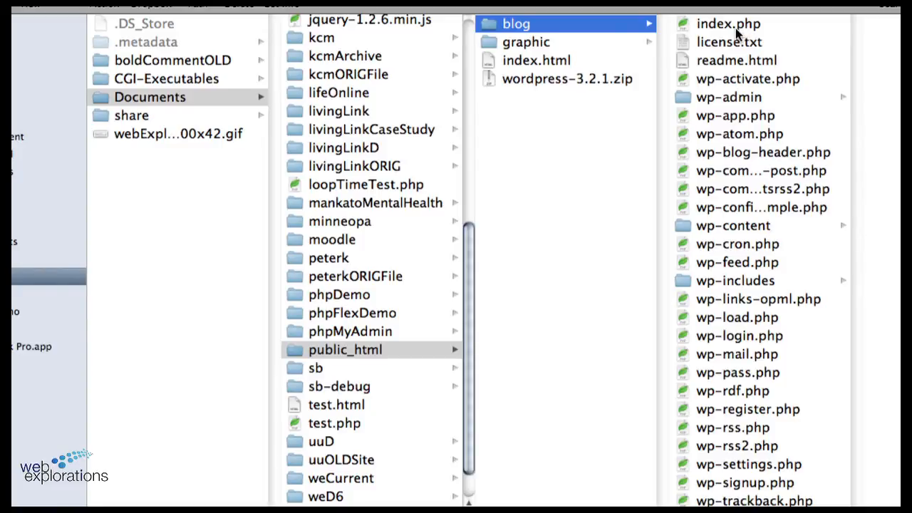
{"action": "mouse_move", "coordinate": [756, 50]}
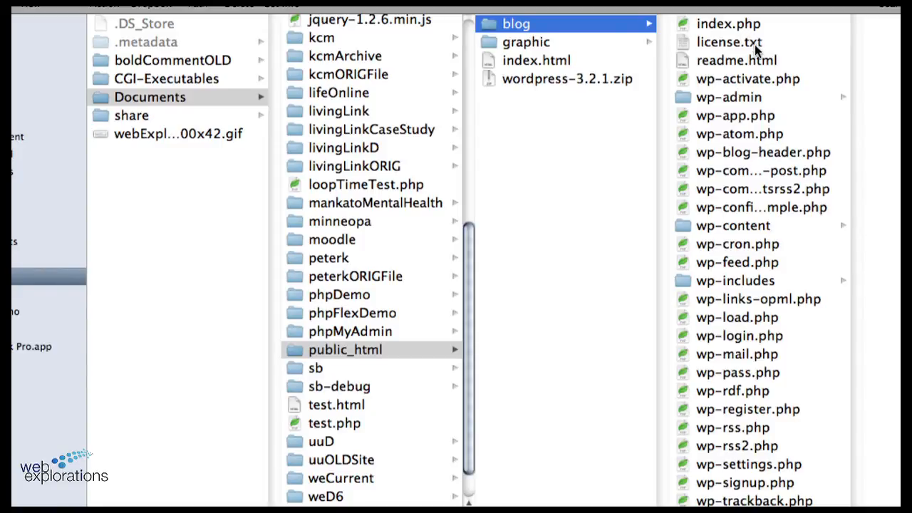
{"action": "mouse_move", "coordinate": [559, 53]}
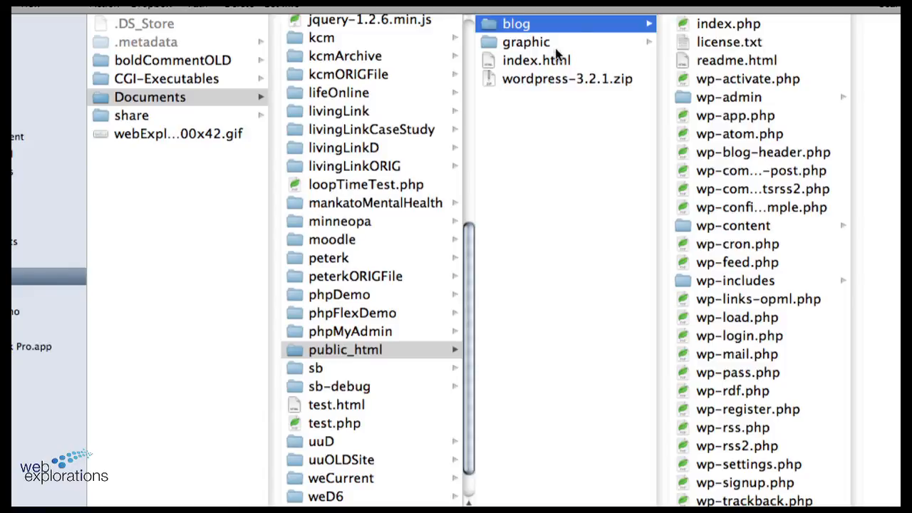
{"action": "mouse_move", "coordinate": [558, 148]}
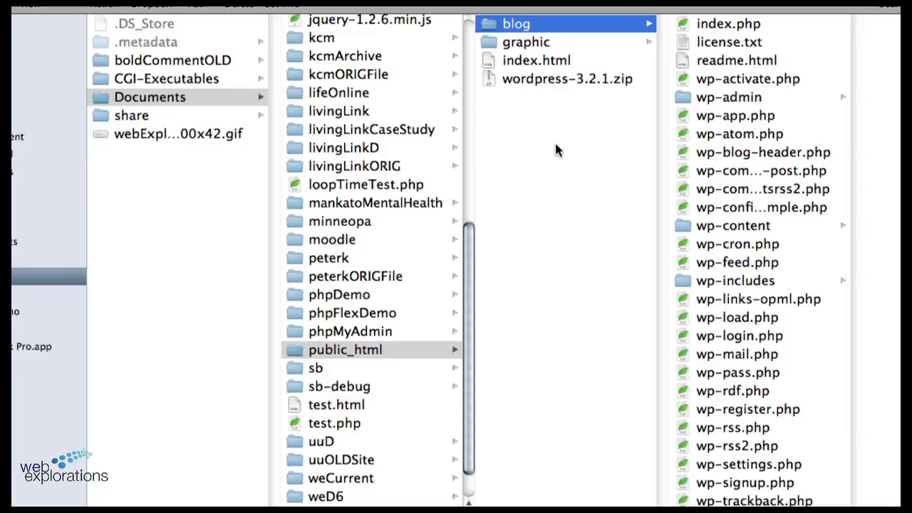
{"action": "left_click", "coordinate": [346, 349]}
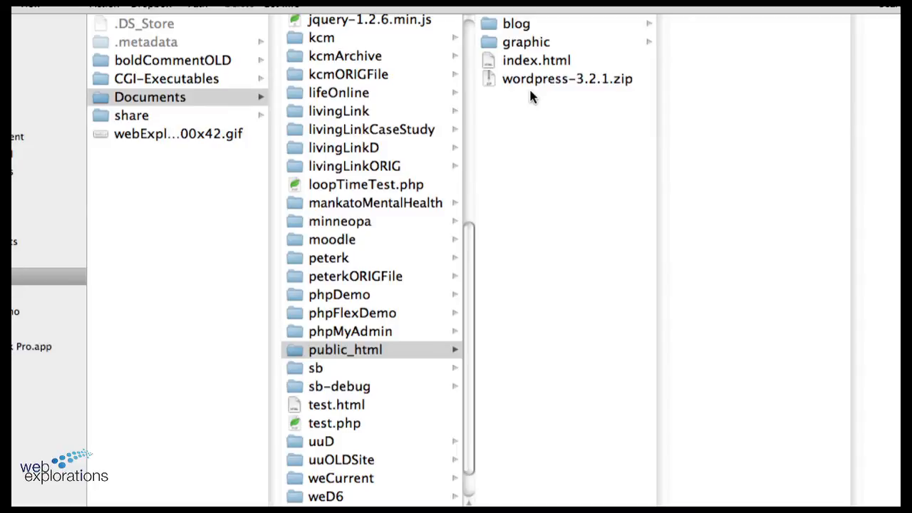
{"action": "mouse_move", "coordinate": [507, 29]}
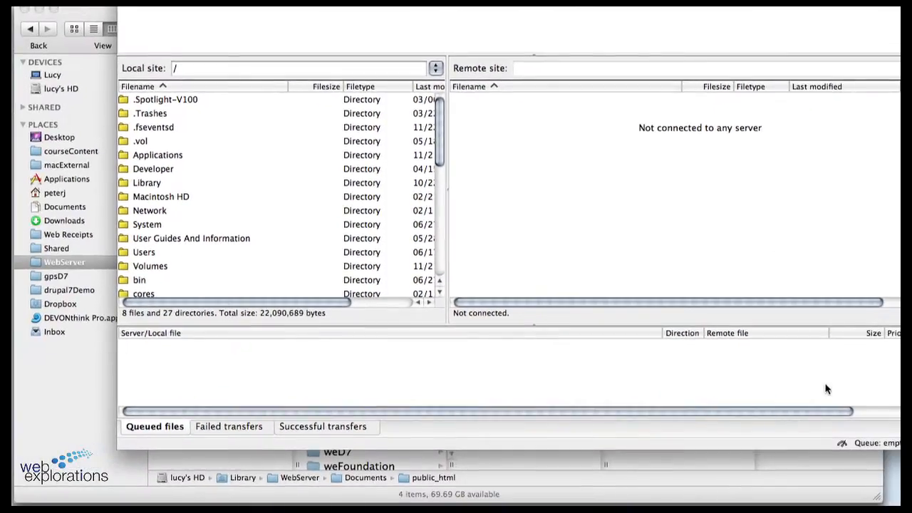
{"action": "mouse_move", "coordinate": [634, 359]}
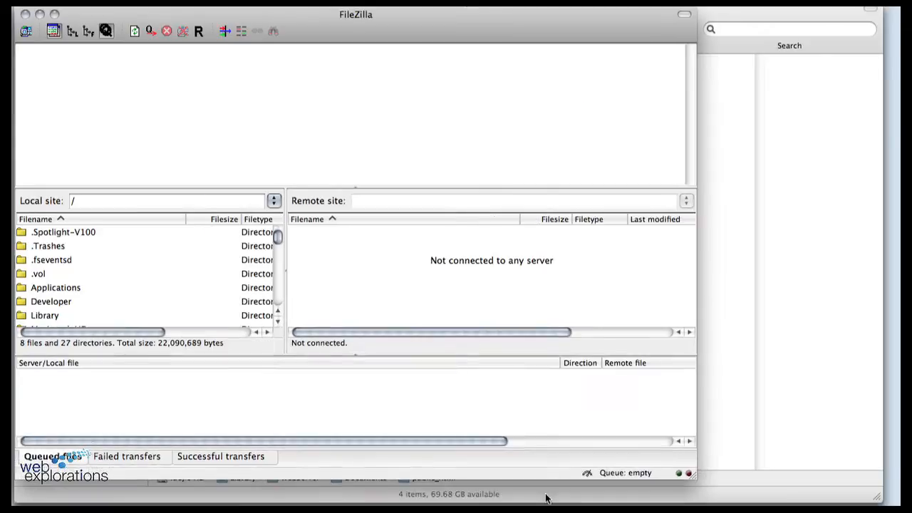
{"action": "mouse_move", "coordinate": [848, 497]}
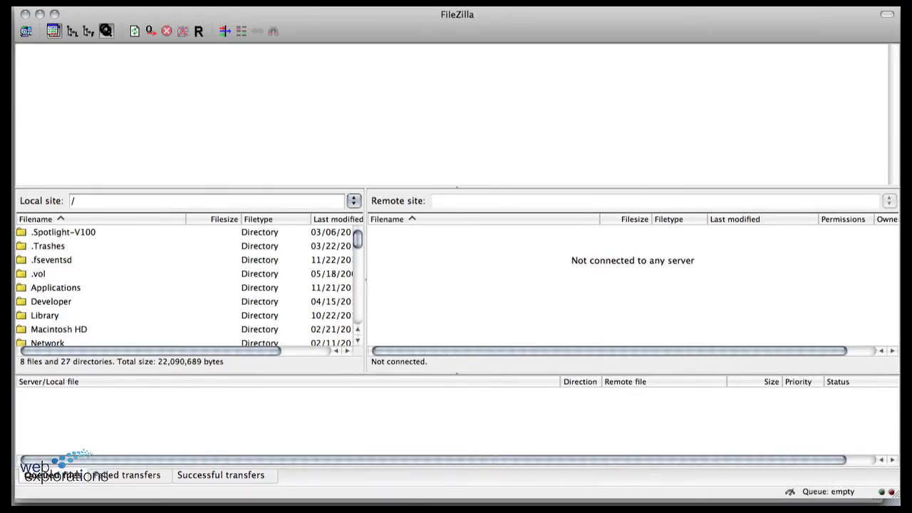
Connect to the saved tServer PedroJ site from the Site Manager.
{"action": "left_click", "coordinate": [26, 31]}
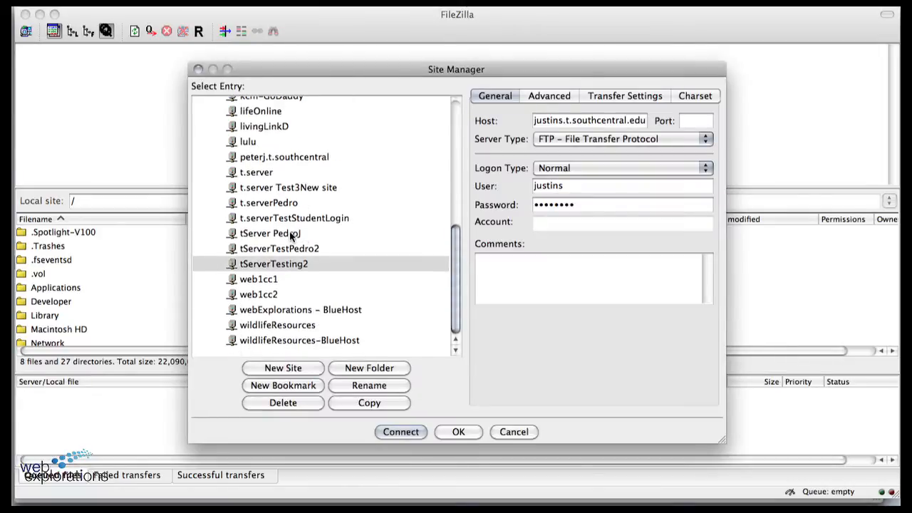
{"action": "left_click", "coordinate": [270, 233]}
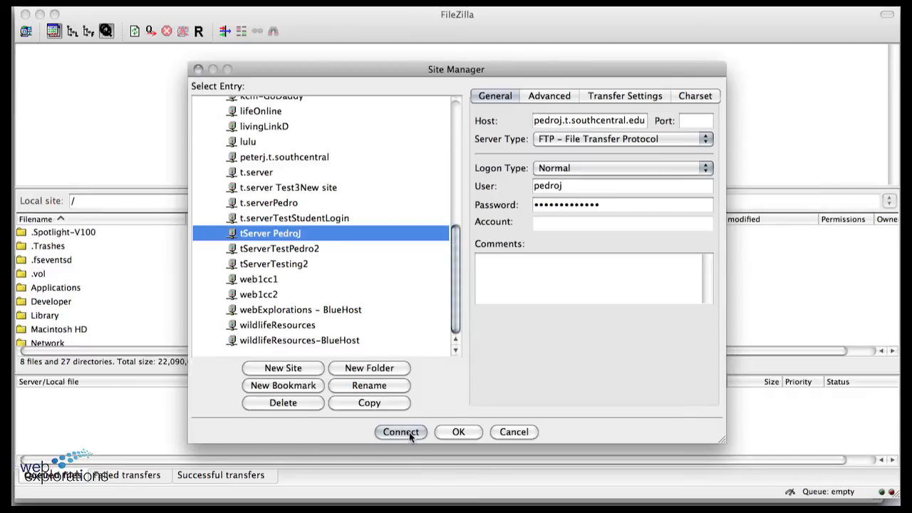
{"action": "left_click", "coordinate": [401, 431]}
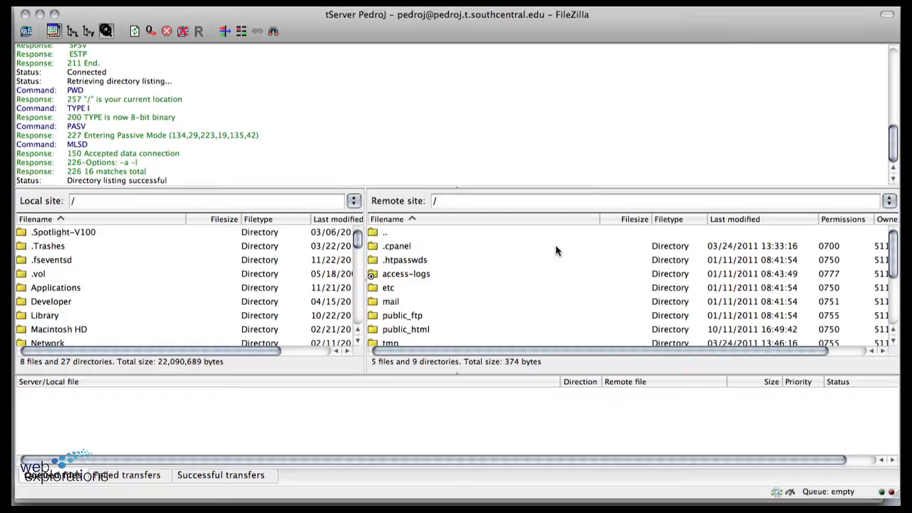
Open the server's public_html folder and select the wordpress folder there.
{"action": "scroll", "scroll_direction": "down", "scroll_amount": 3}
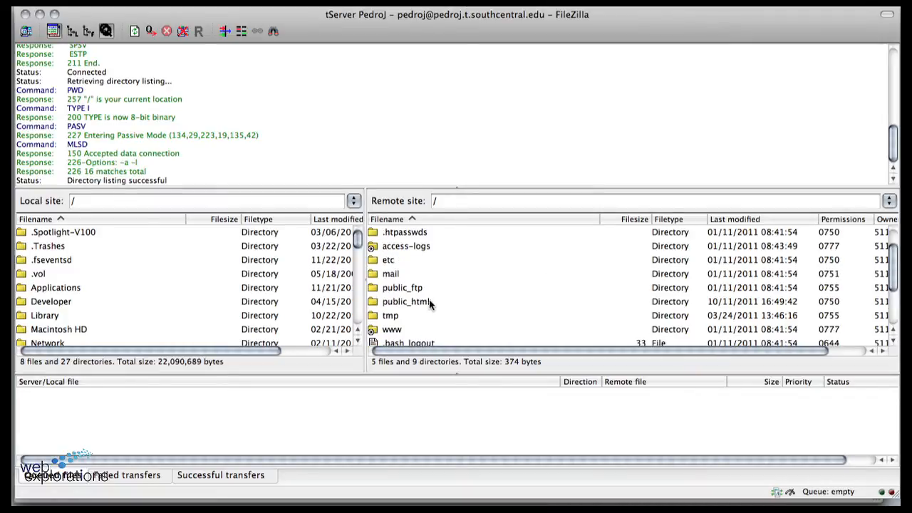
{"action": "mouse_move", "coordinate": [403, 308]}
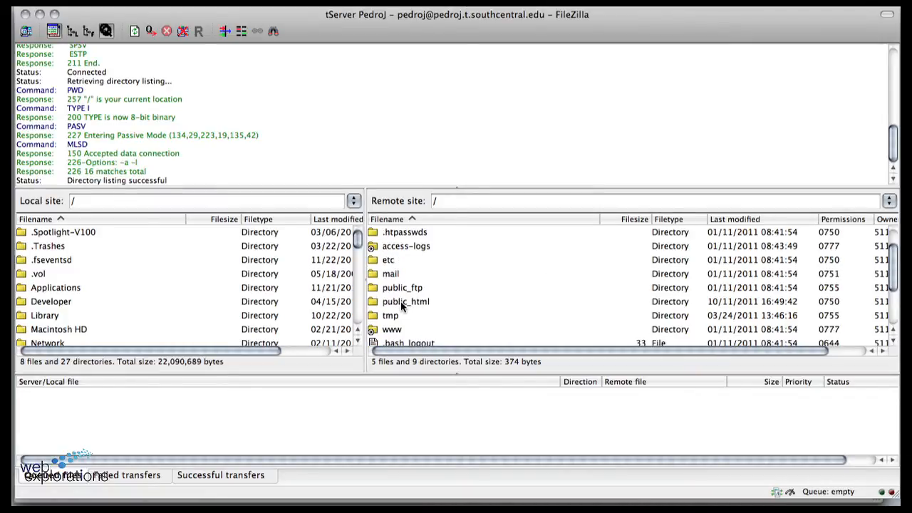
{"action": "double_click", "coordinate": [405, 301]}
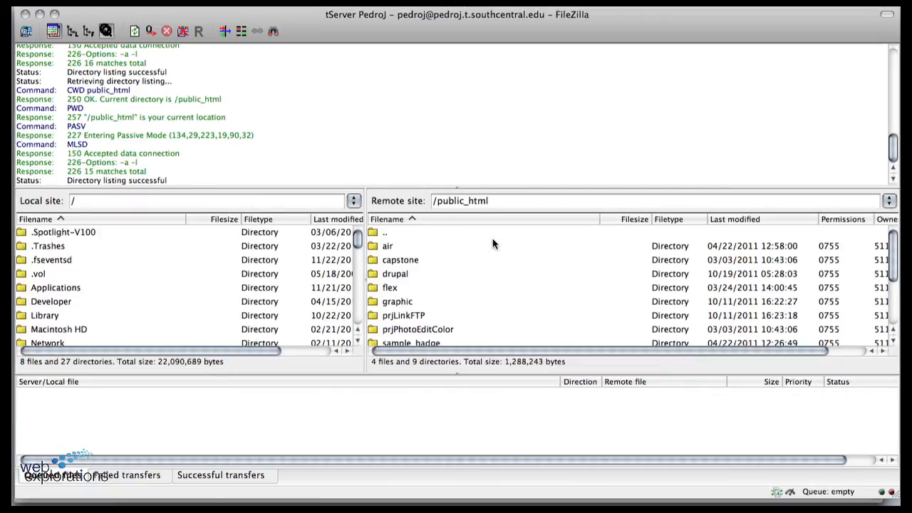
{"action": "mouse_move", "coordinate": [411, 254]}
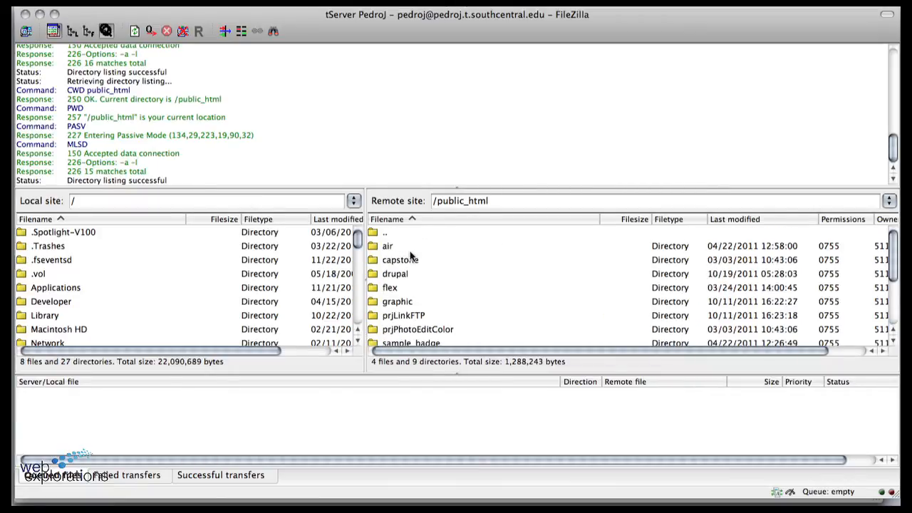
{"action": "left_click", "coordinate": [402, 274]}
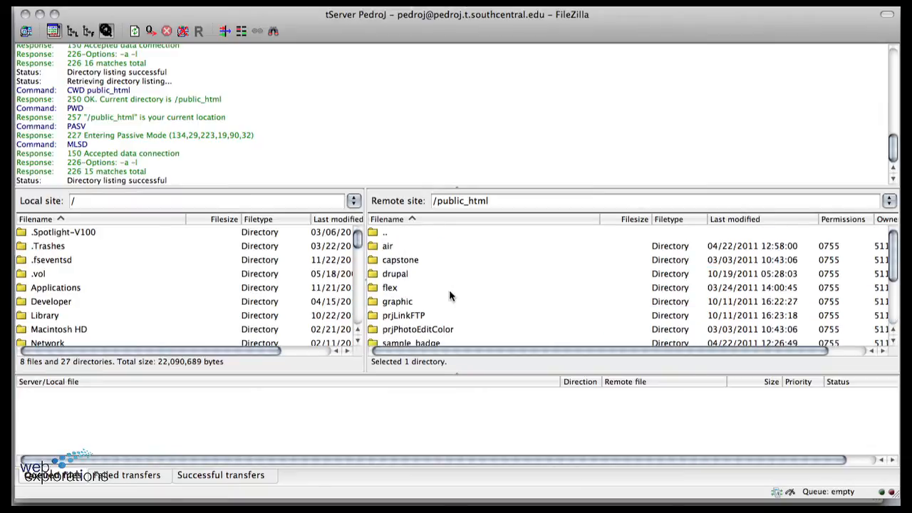
{"action": "mouse_move", "coordinate": [395, 302]}
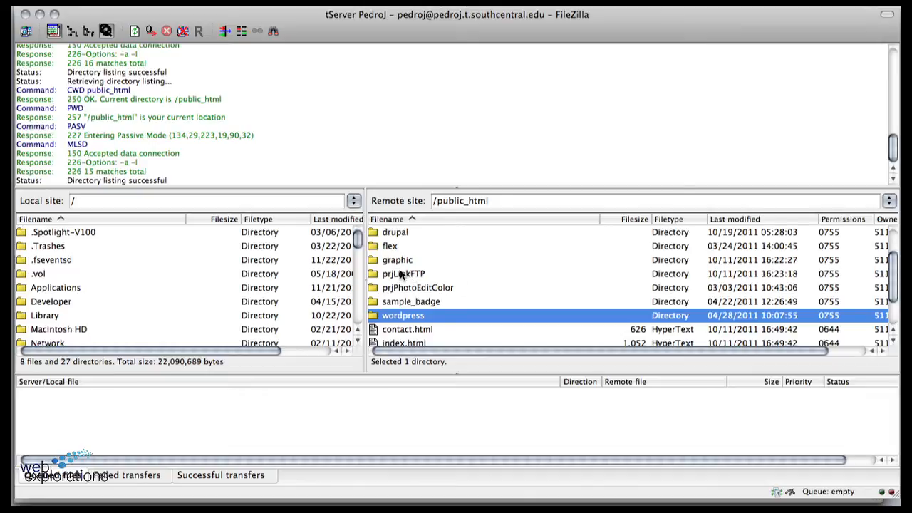
{"action": "mouse_move", "coordinate": [392, 246]}
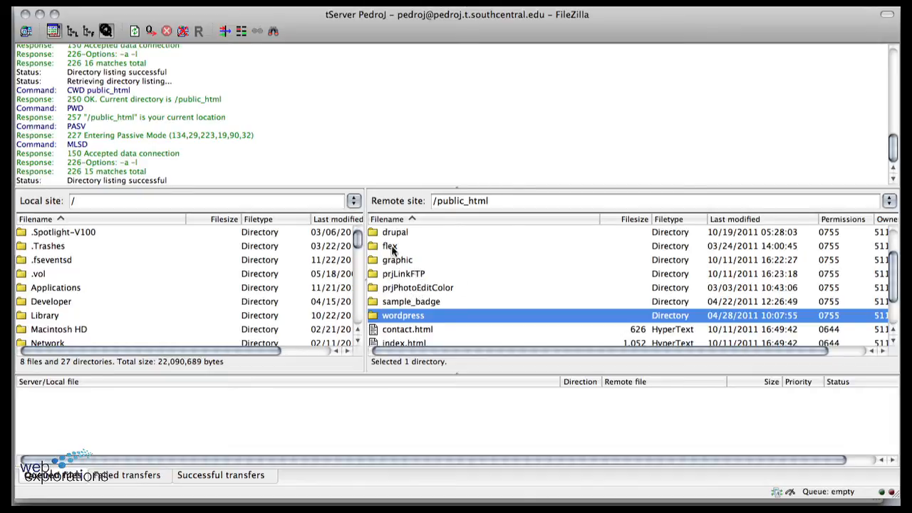
{"action": "mouse_move", "coordinate": [185, 268]}
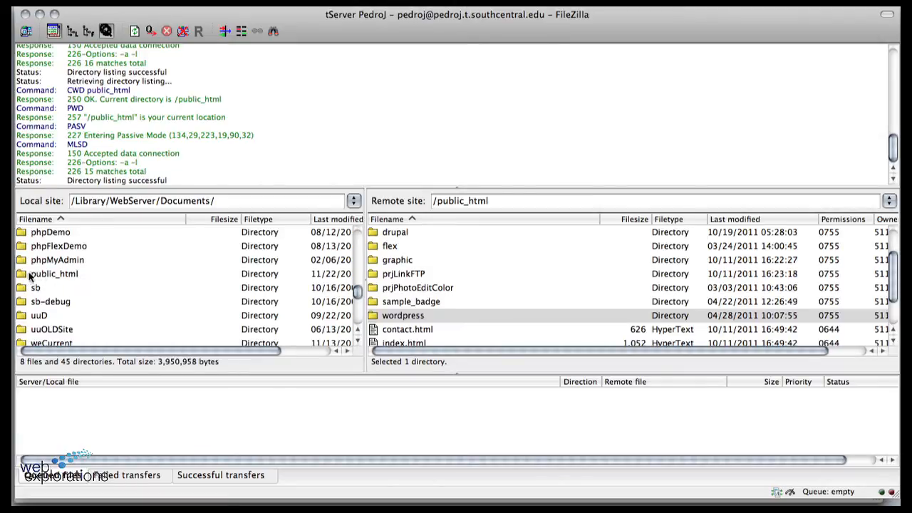
Open the local public_html folder listing blog, graphic, index.html and the WordPress zip.
{"action": "left_click", "coordinate": [55, 274]}
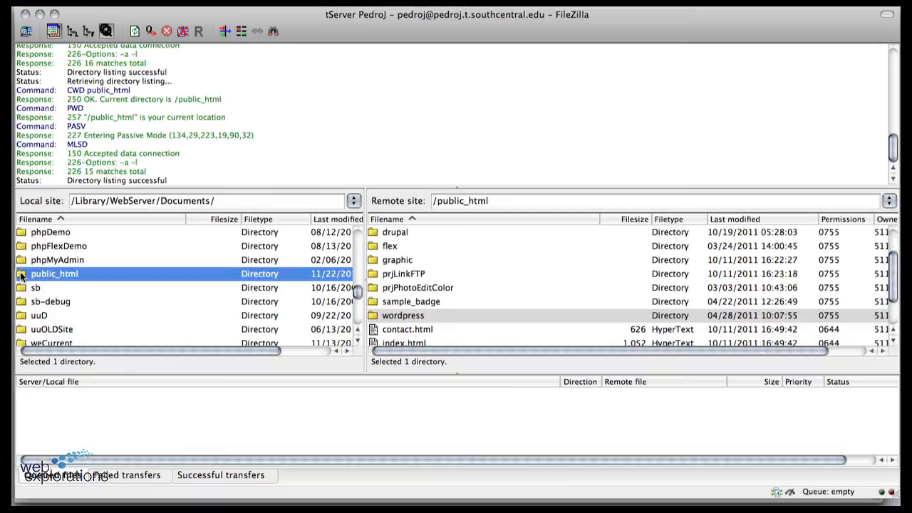
{"action": "double_click", "coordinate": [54, 273]}
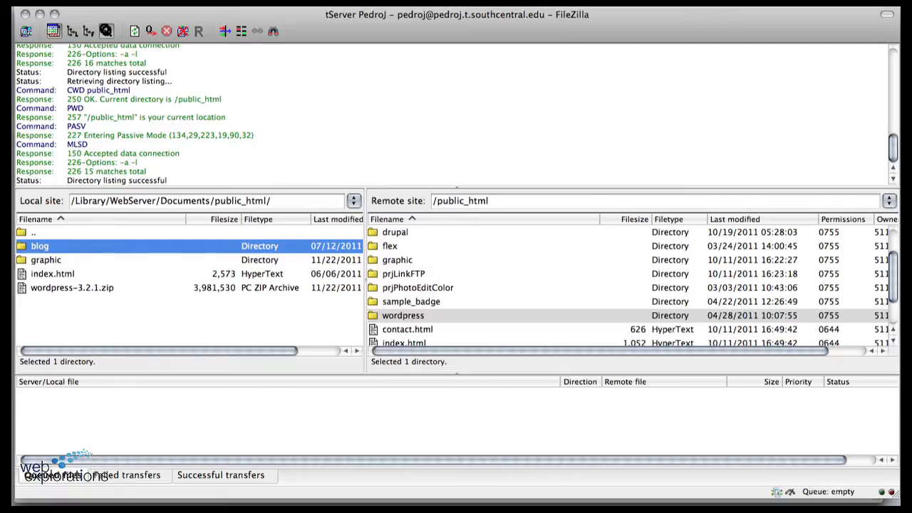
{"action": "mouse_move", "coordinate": [322, 300]}
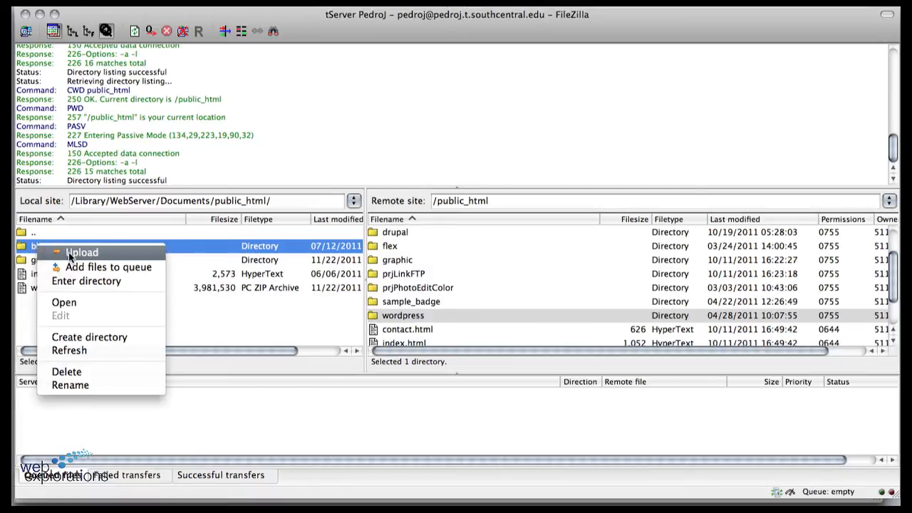
Upload the local blog folder to the server's public_html, completing 948 transfers.
{"action": "left_click", "coordinate": [82, 251]}
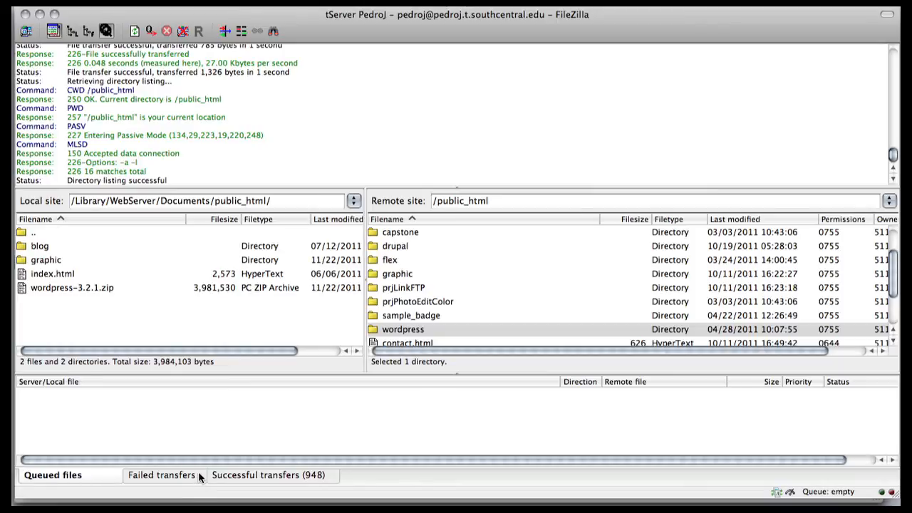
{"action": "scroll", "scroll_direction": "up", "scroll_amount": 3}
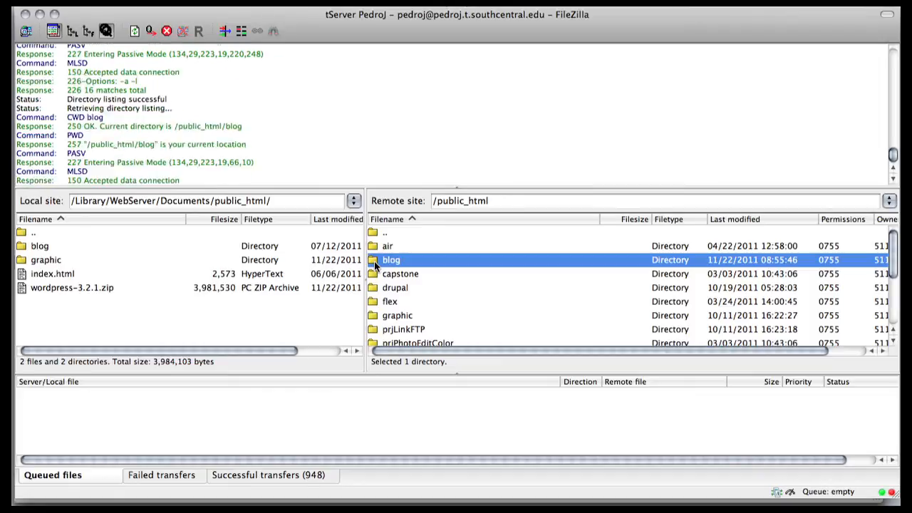
Open the uploaded blog folder on the server, showing wp-admin, wp-content and index.php.
{"action": "double_click", "coordinate": [390, 259]}
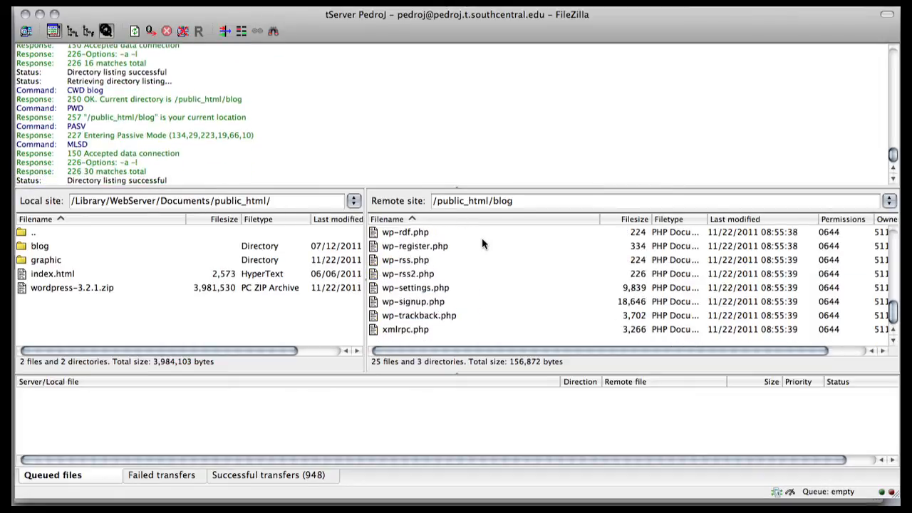
{"action": "scroll", "scroll_direction": "up", "scroll_amount": 3}
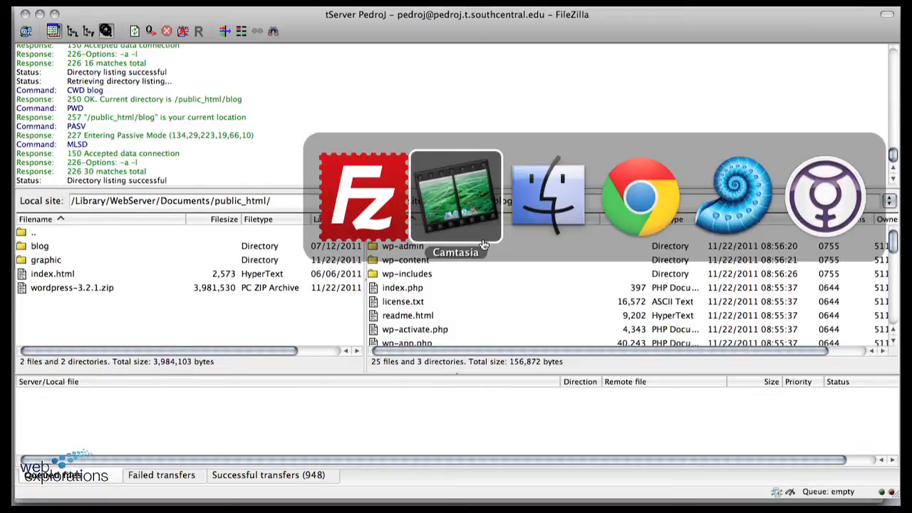
In Chrome, load pedroj.t.southcentral.edu/blog to reach the WordPress setup page.
{"action": "left_click", "coordinate": [639, 196]}
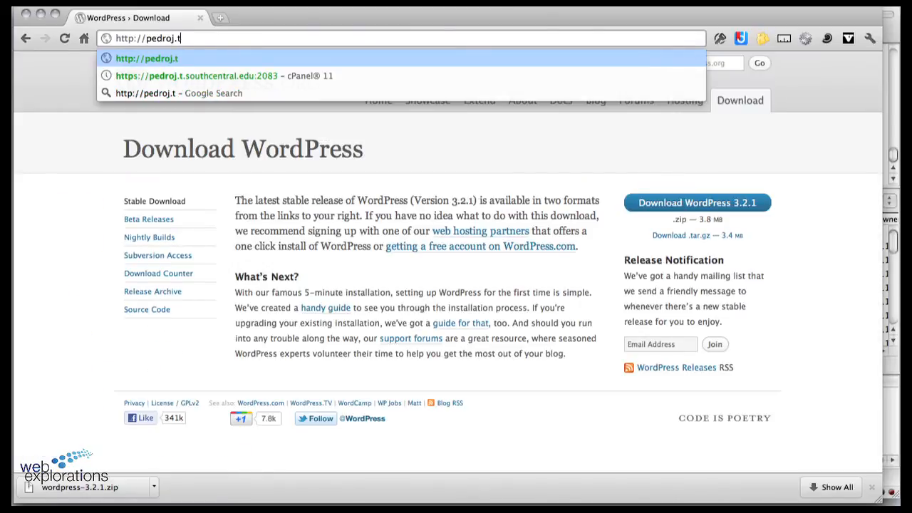
{"action": "type", "text": "southcentral.edu"}
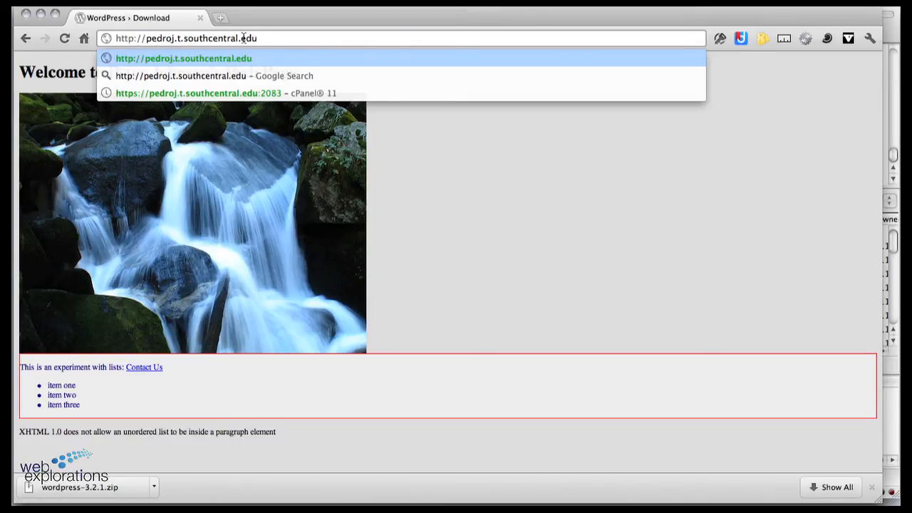
{"action": "mouse_move", "coordinate": [273, 38]}
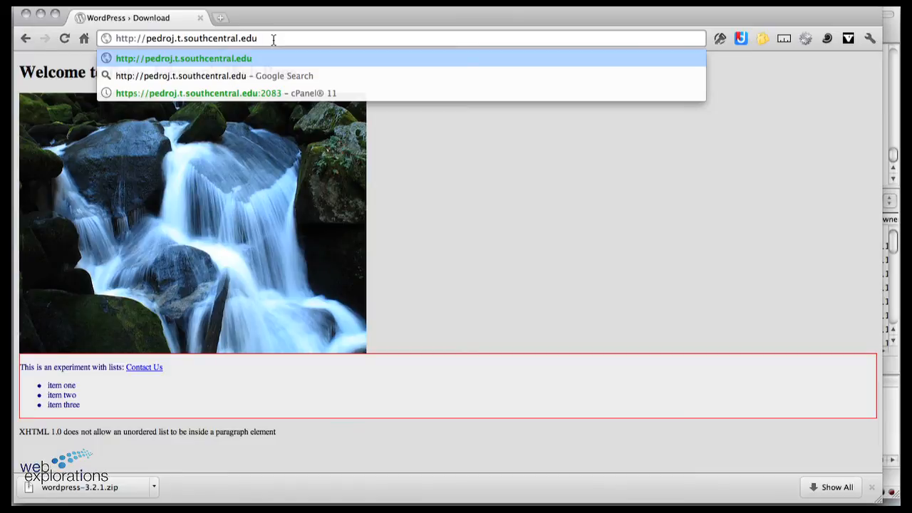
{"action": "type", "text": "/"}
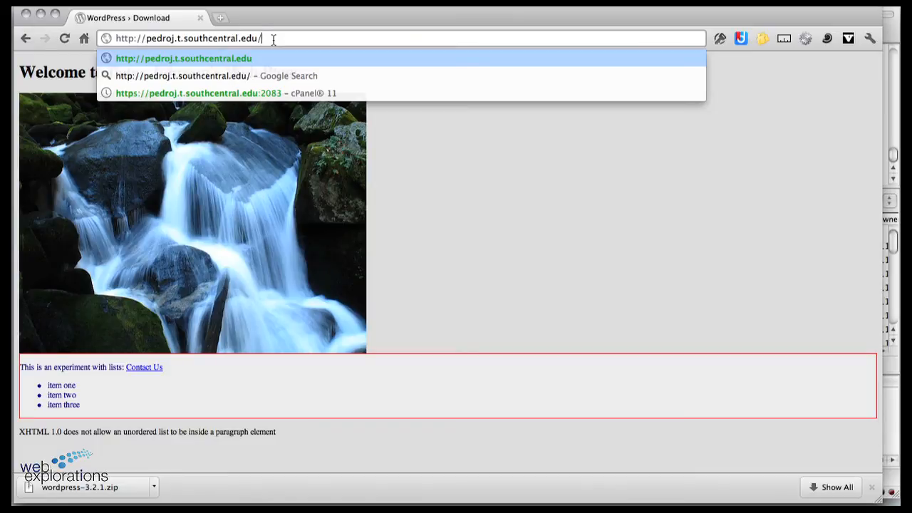
{"action": "type", "text": "blog/"}
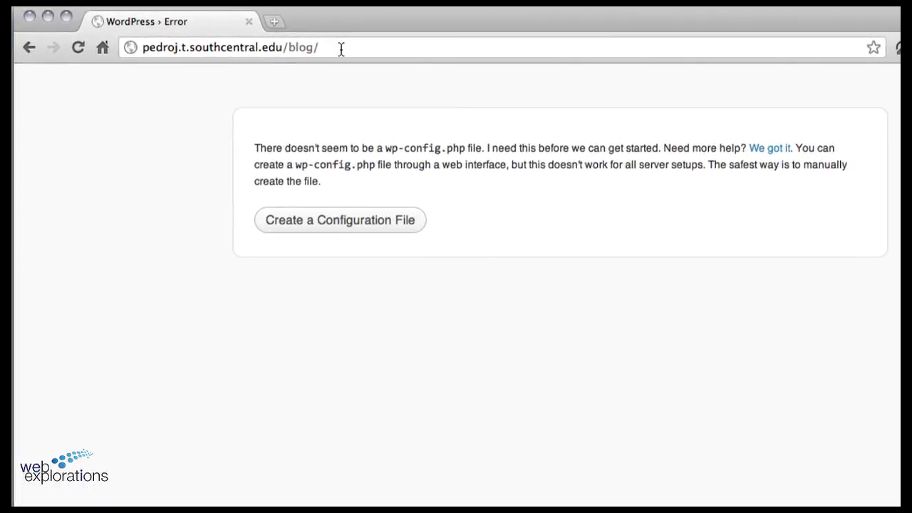
{"action": "mouse_move", "coordinate": [402, 241]}
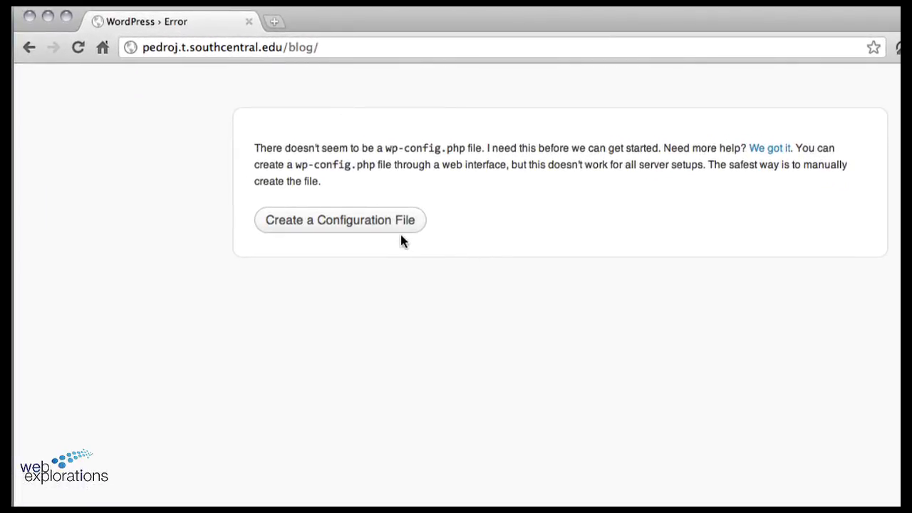
{"action": "mouse_move", "coordinate": [394, 164]}
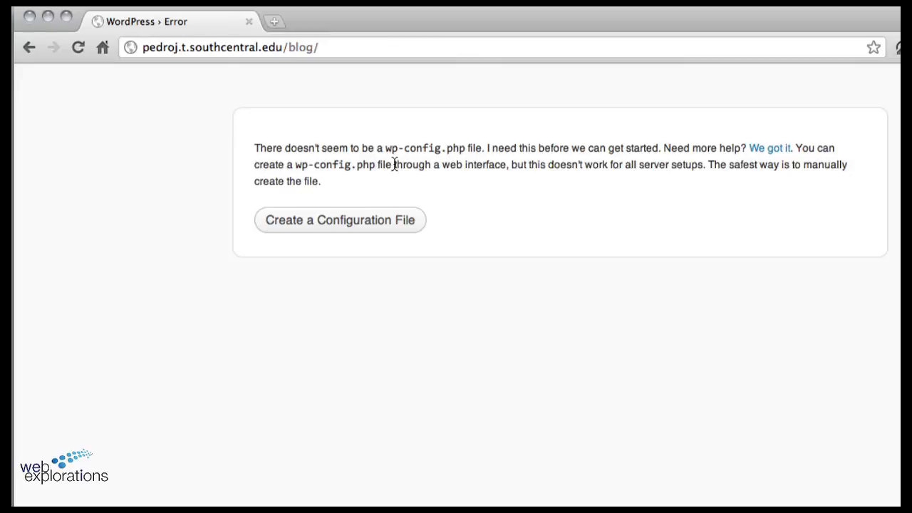
{"action": "mouse_move", "coordinate": [407, 148]}
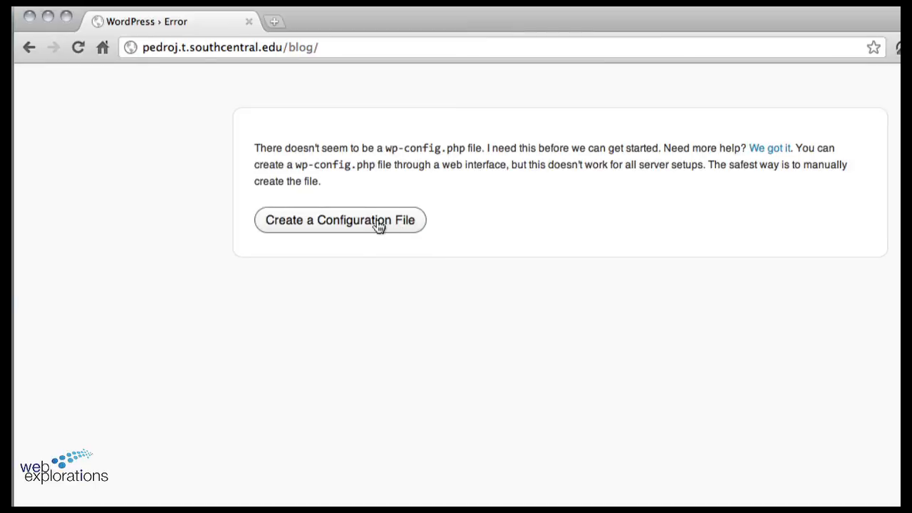
Start creating the wp-config.php file from the missing-configuration notice.
{"action": "left_click", "coordinate": [340, 219]}
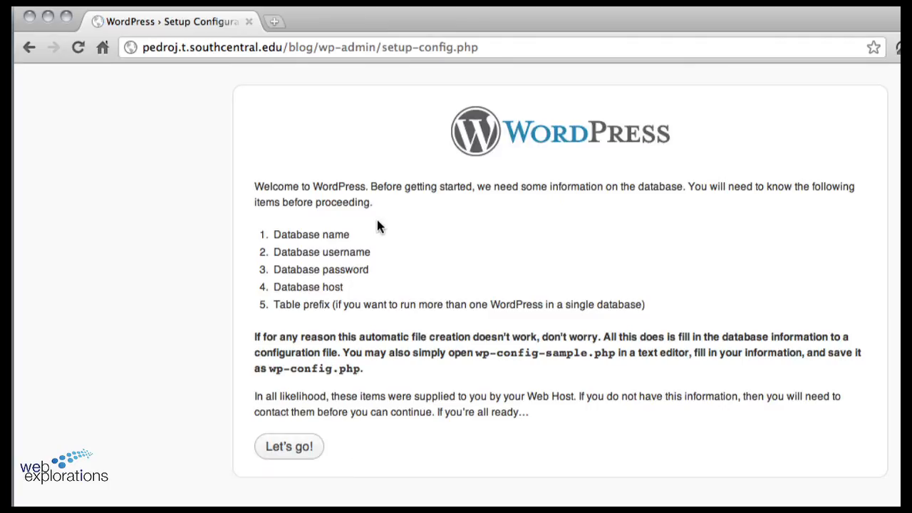
{"action": "mouse_move", "coordinate": [285, 219]}
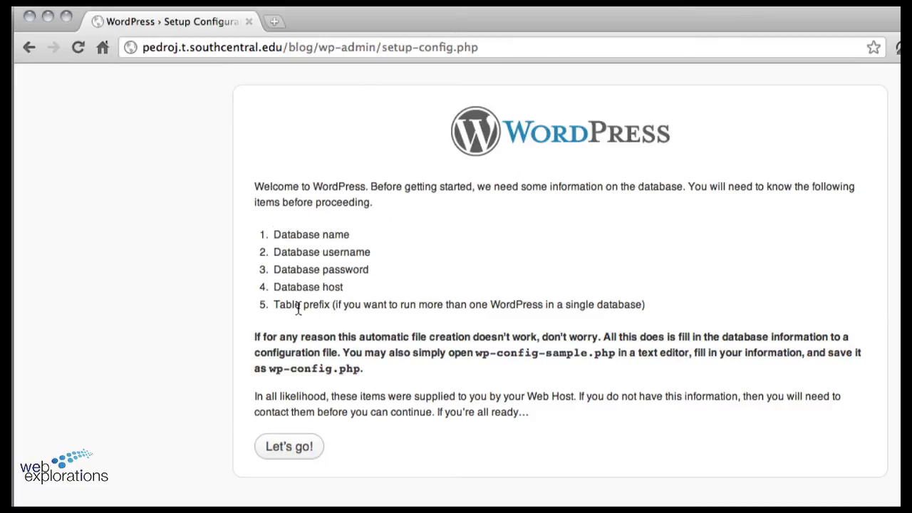
{"action": "mouse_move", "coordinate": [349, 241]}
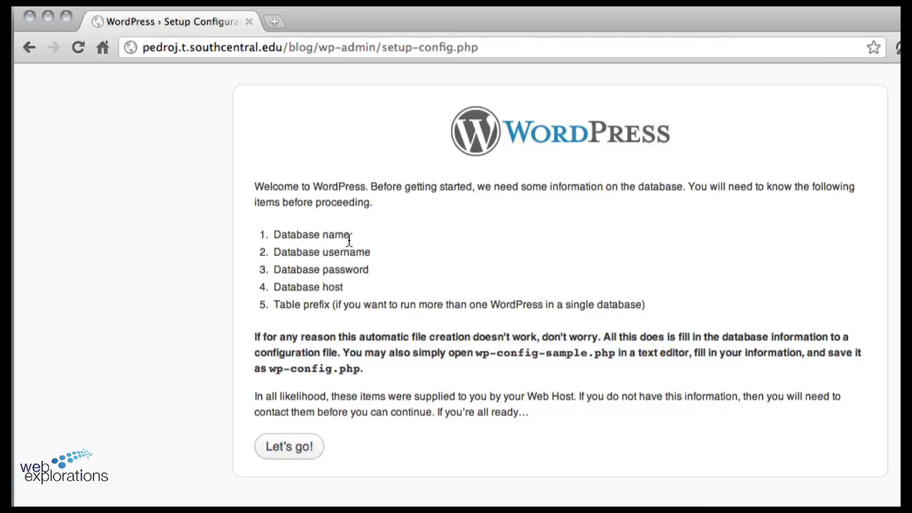
{"action": "mouse_move", "coordinate": [381, 257]}
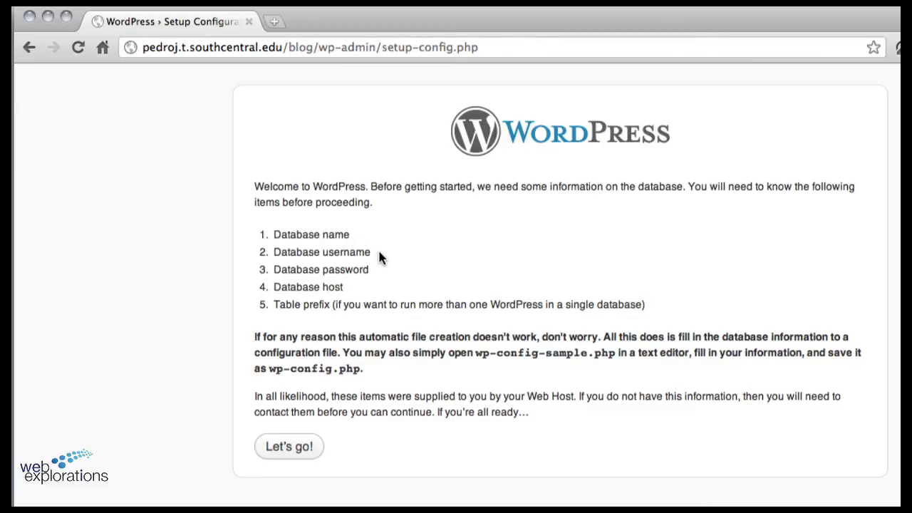
{"action": "mouse_move", "coordinate": [379, 278]}
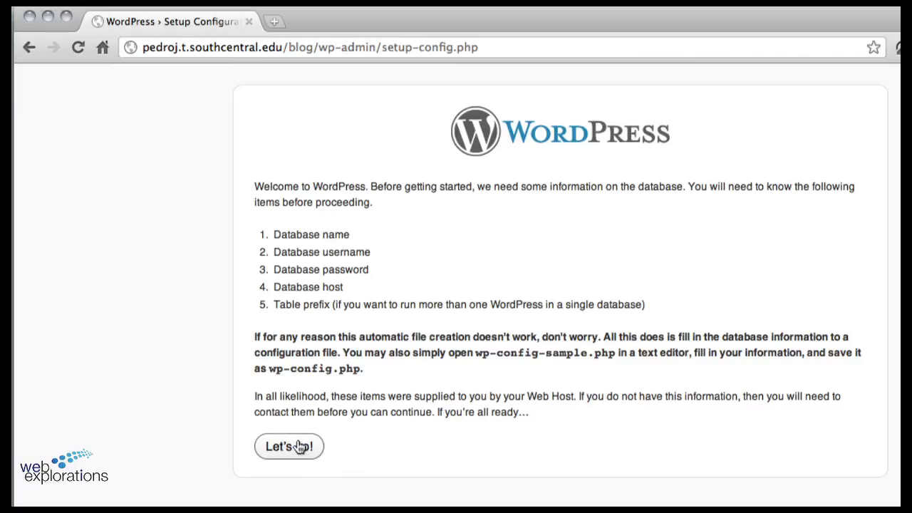
{"action": "left_click", "coordinate": [288, 446]}
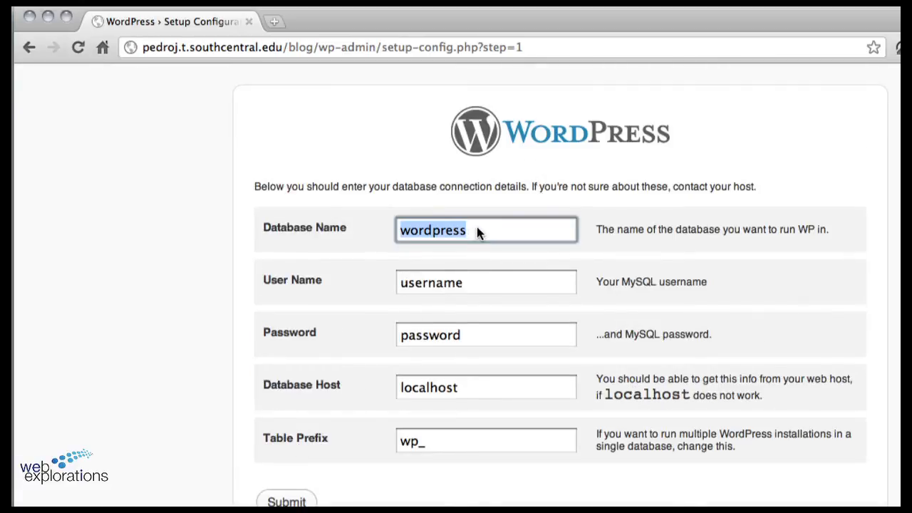
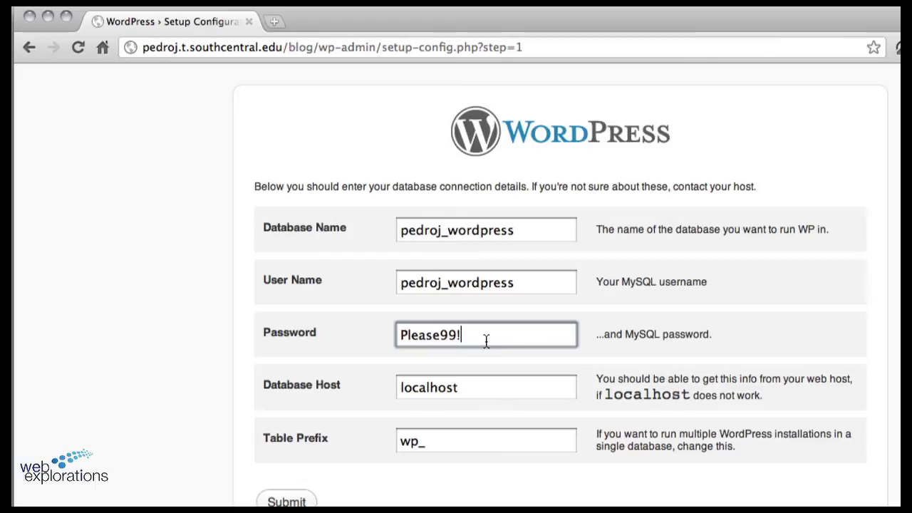
{"action": "mouse_move", "coordinate": [483, 395]}
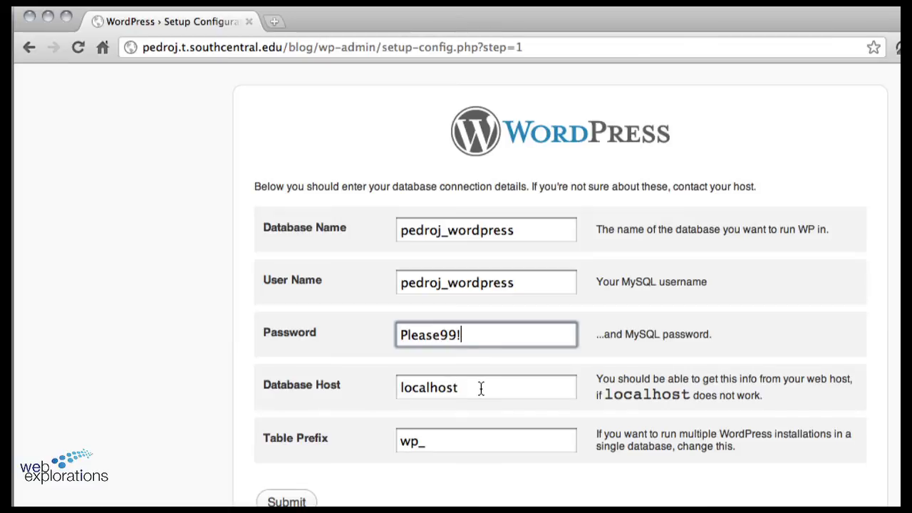
{"action": "mouse_move", "coordinate": [360, 443]}
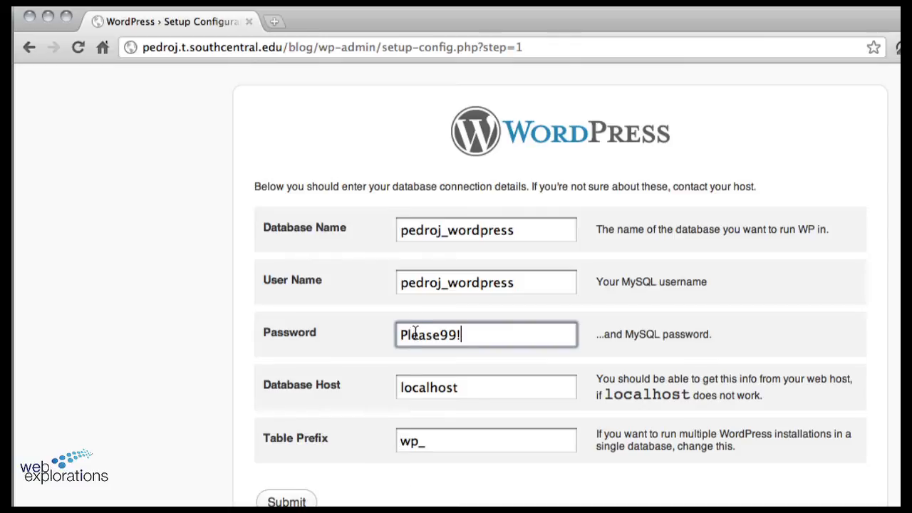
{"action": "mouse_move", "coordinate": [462, 333]}
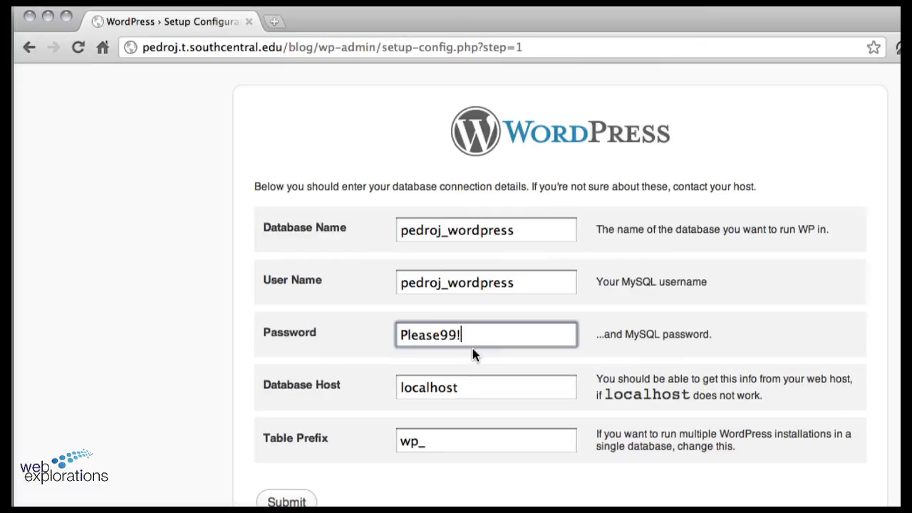
{"action": "mouse_move", "coordinate": [358, 452]}
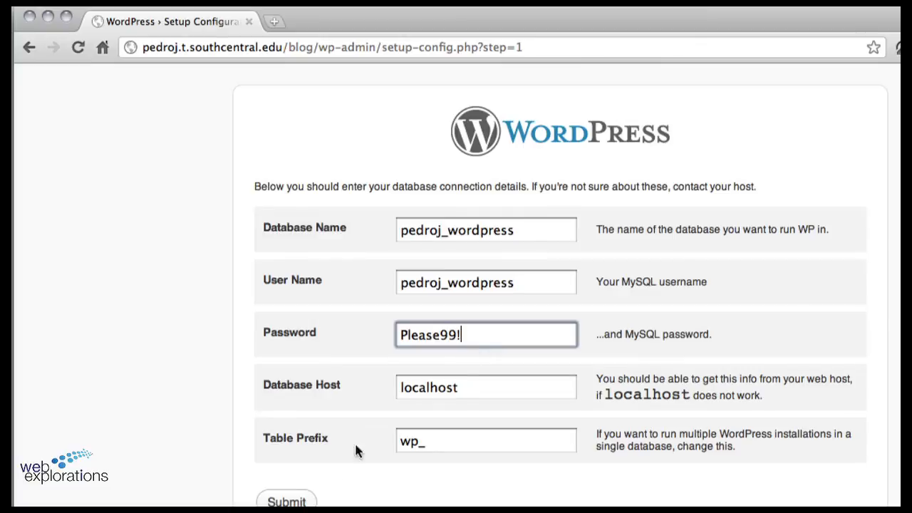
{"action": "left_click", "coordinate": [286, 499]}
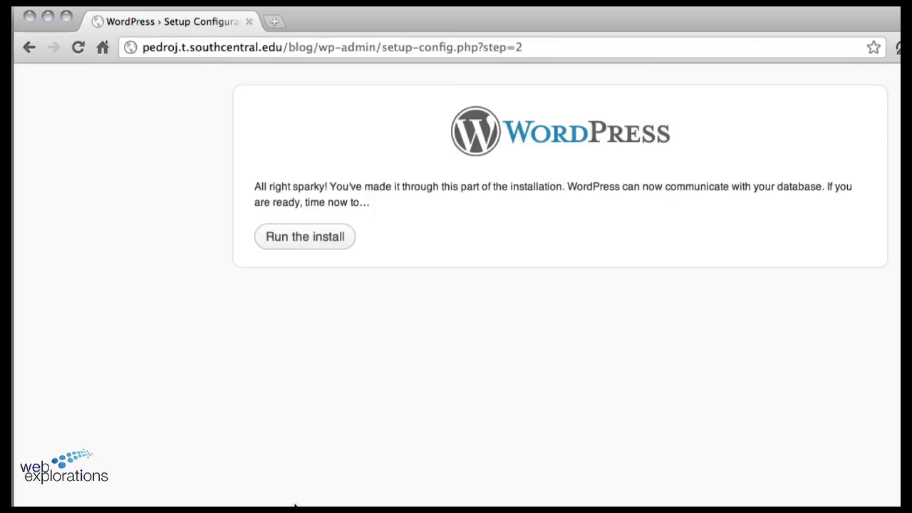
{"action": "mouse_move", "coordinate": [346, 284]}
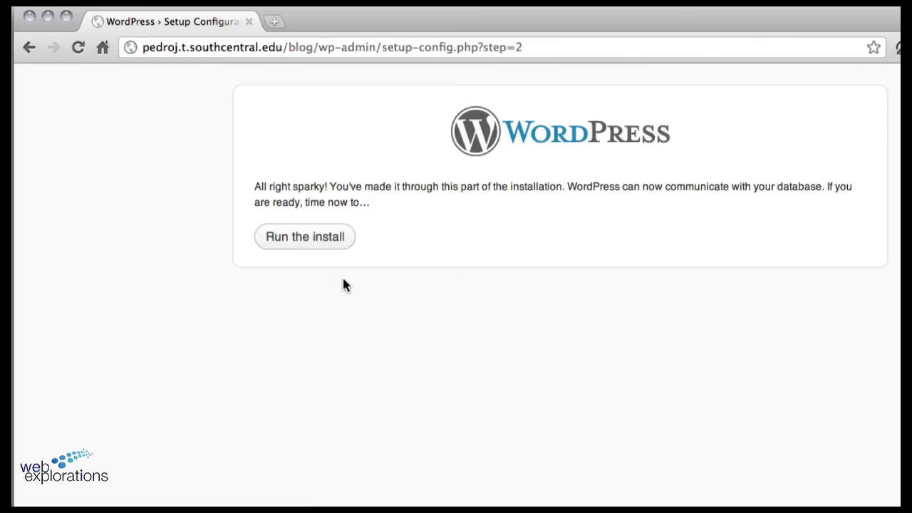
{"action": "mouse_move", "coordinate": [305, 242]}
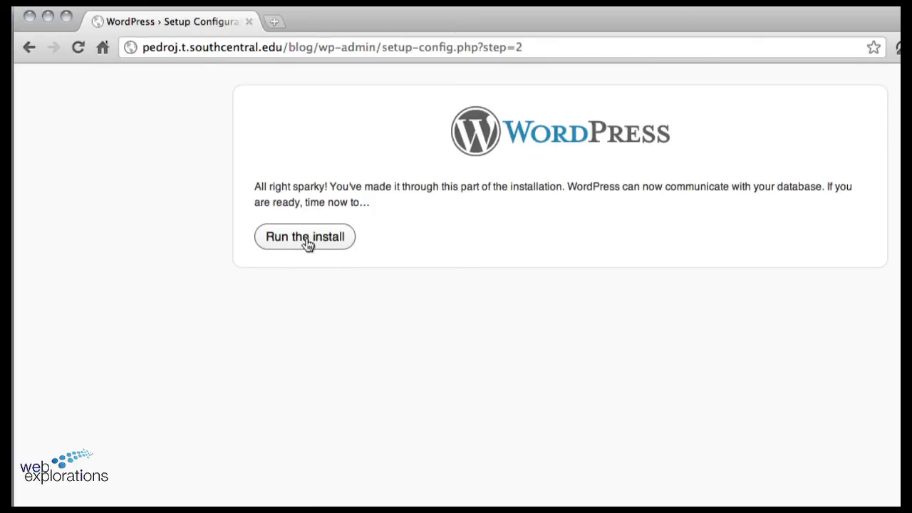
Run the WordPress install to open the site information form.
{"action": "left_click", "coordinate": [305, 236]}
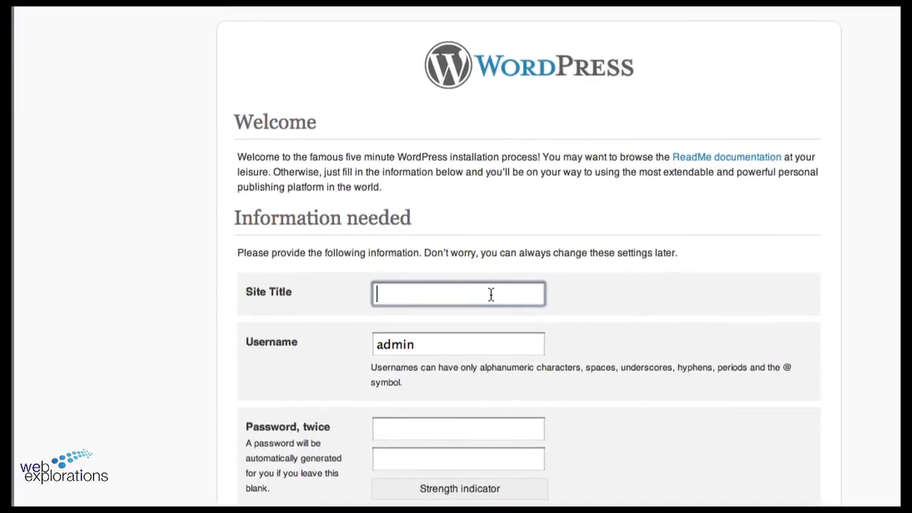
Install WordPress titled 'WebDev Demo' with the admin username, password and email.
{"action": "type", "text": "WebDev"}
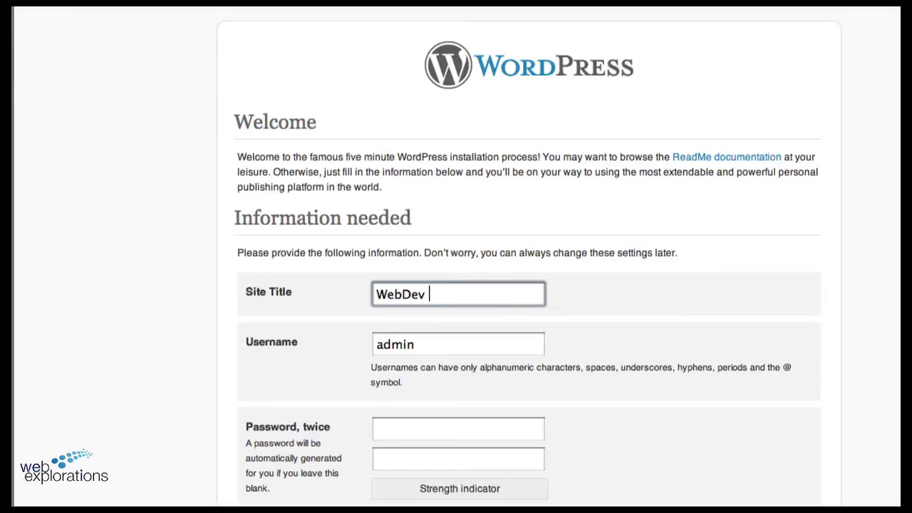
{"action": "type", "text": "Demo"}
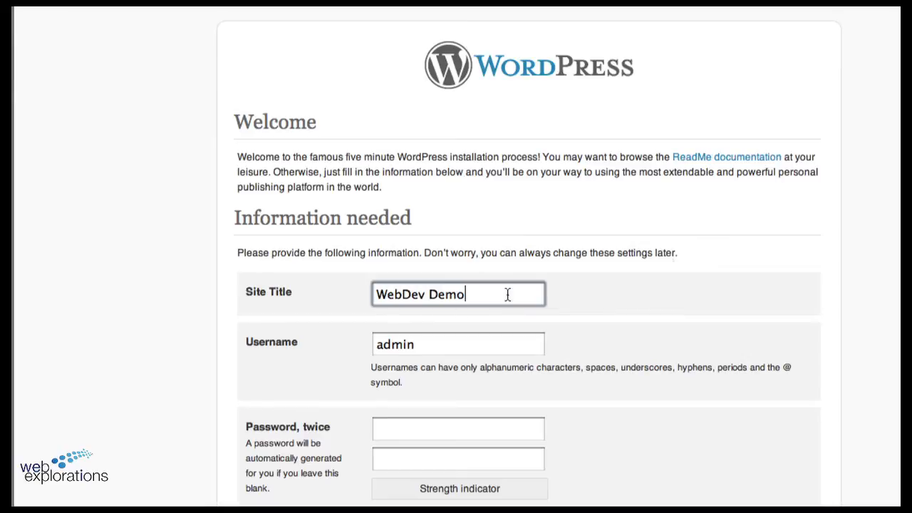
{"action": "scroll", "scroll_direction": "down", "scroll_amount": 3}
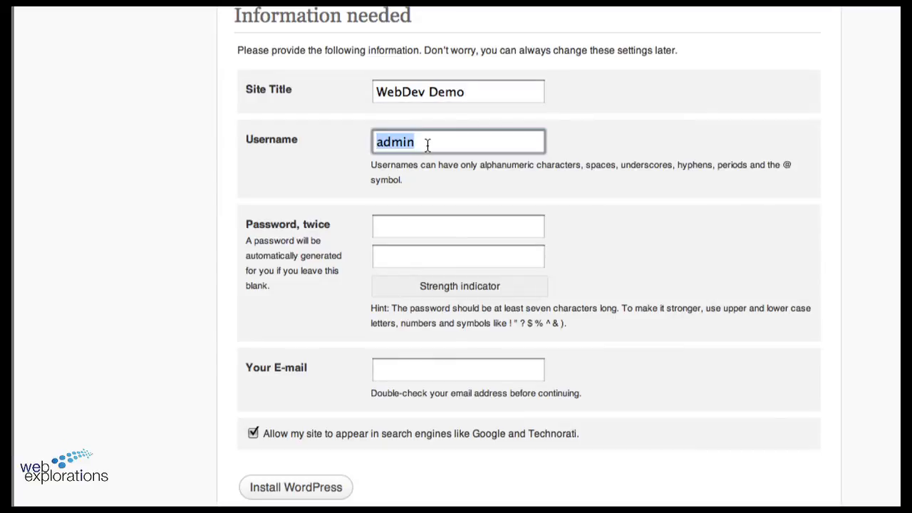
{"action": "type", "text": "peter.johnson"}
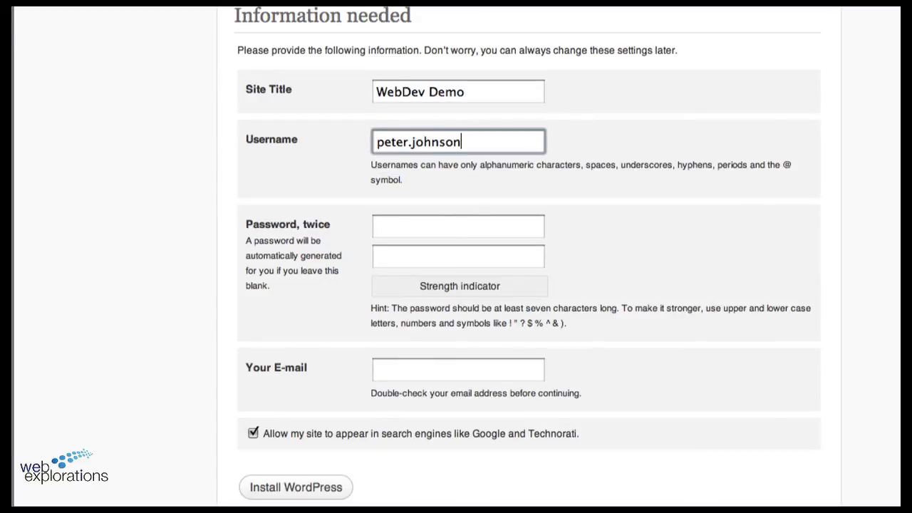
{"action": "mouse_move", "coordinate": [424, 100]}
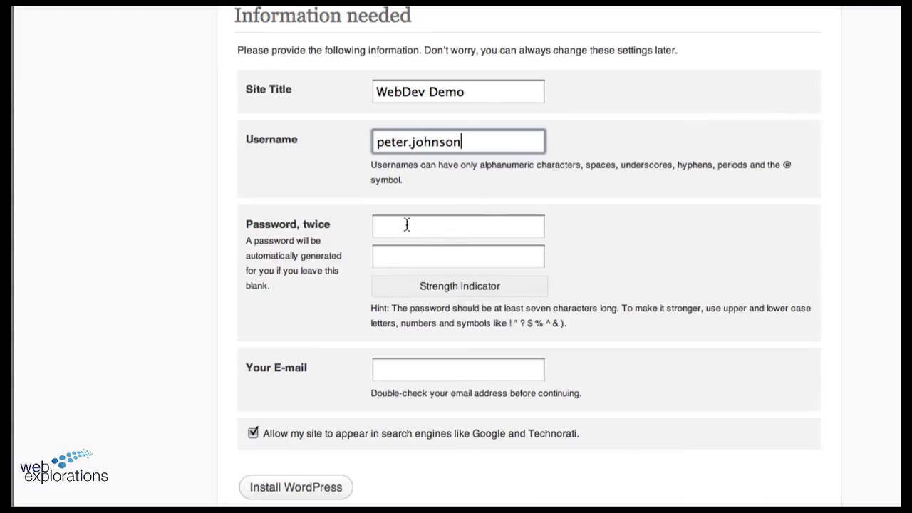
{"action": "type", "text": "a"}
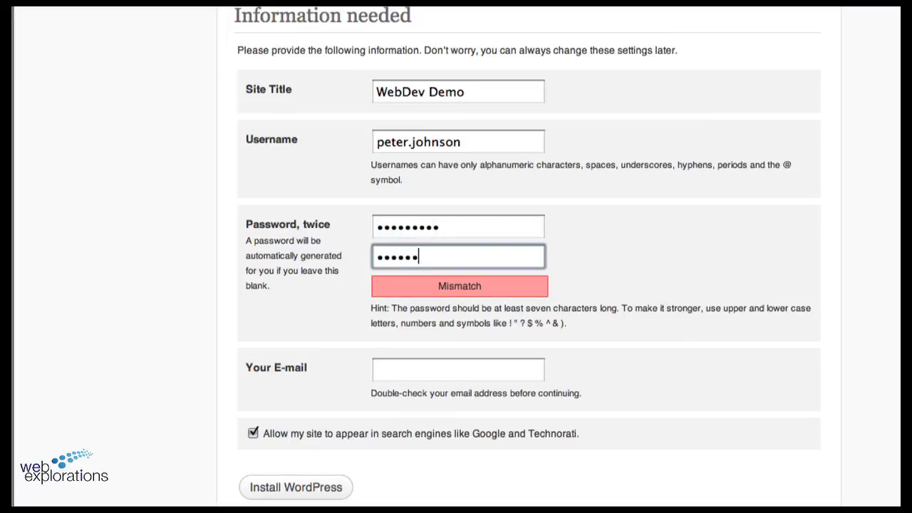
{"action": "type", "text": "•••"}
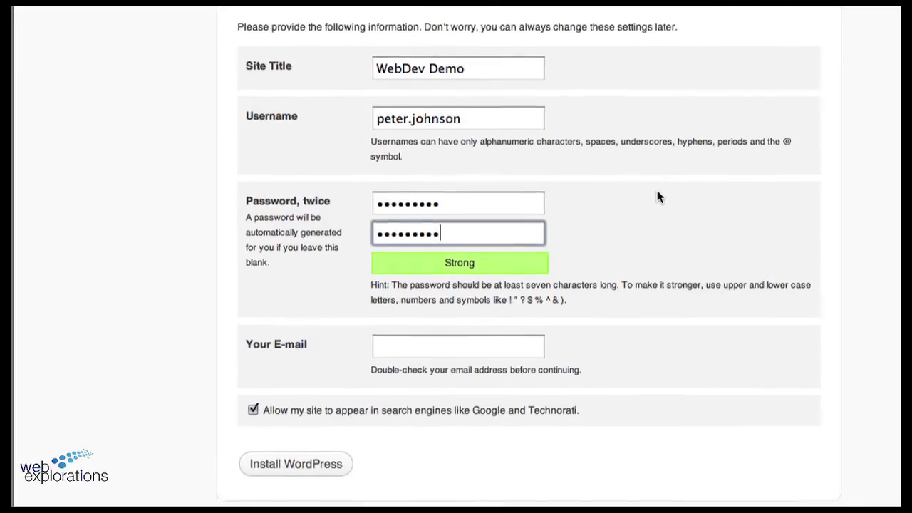
{"action": "left_click", "coordinate": [458, 345]}
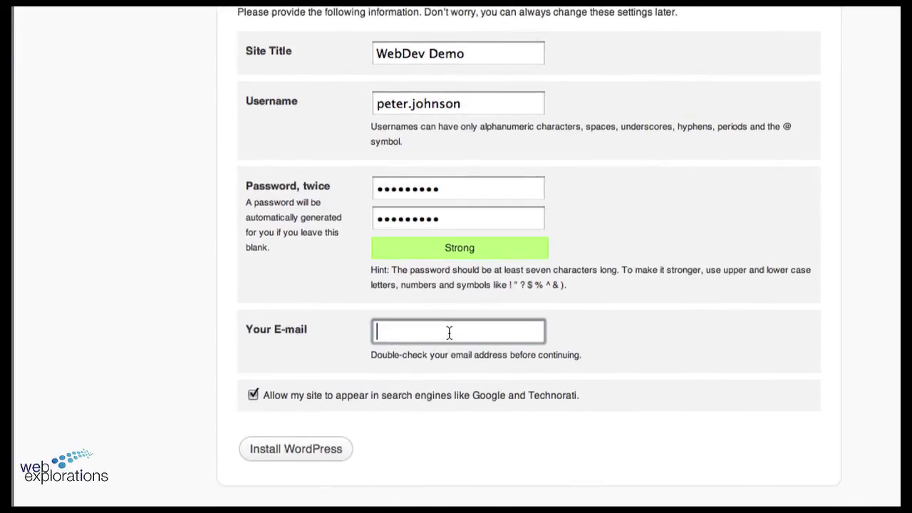
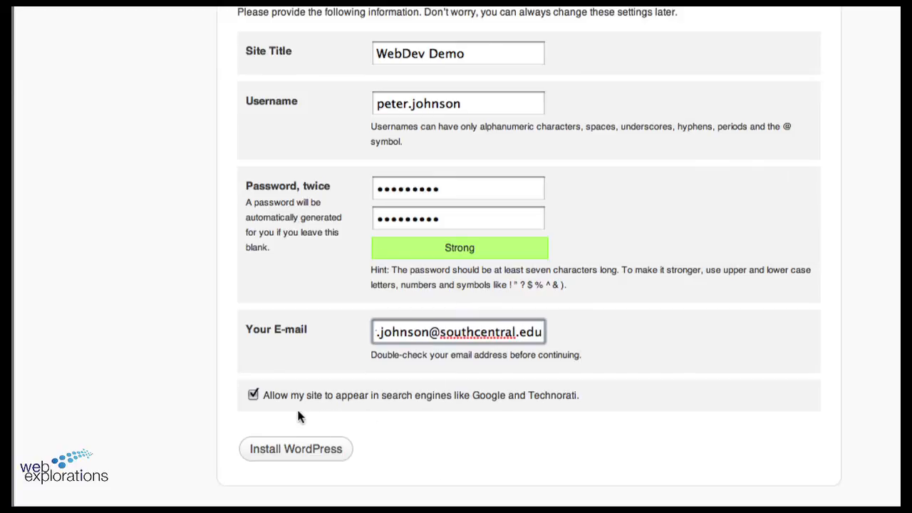
{"action": "mouse_move", "coordinate": [480, 323]}
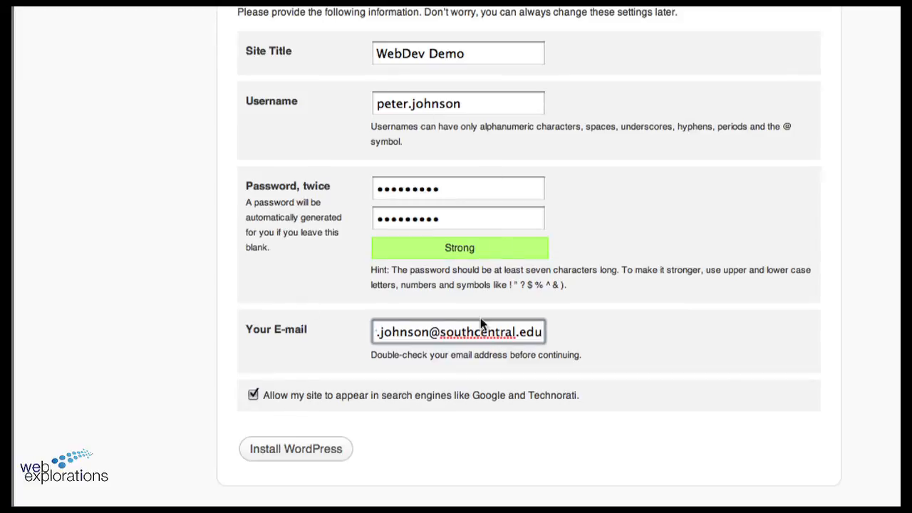
{"action": "mouse_move", "coordinate": [285, 376]}
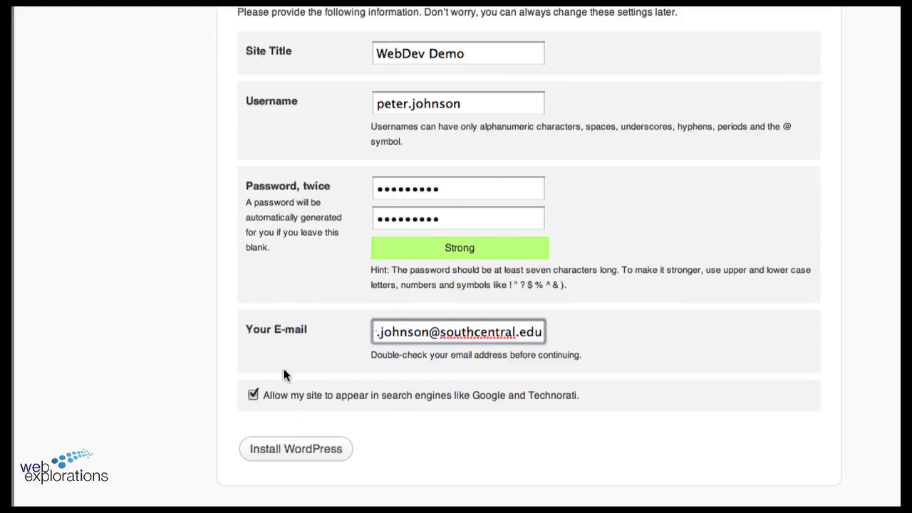
{"action": "mouse_move", "coordinate": [311, 393]}
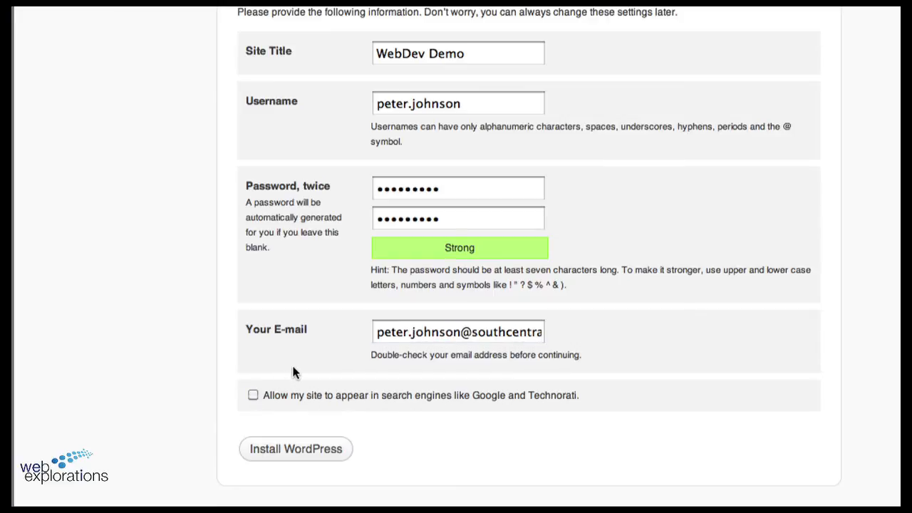
{"action": "left_click", "coordinate": [295, 448]}
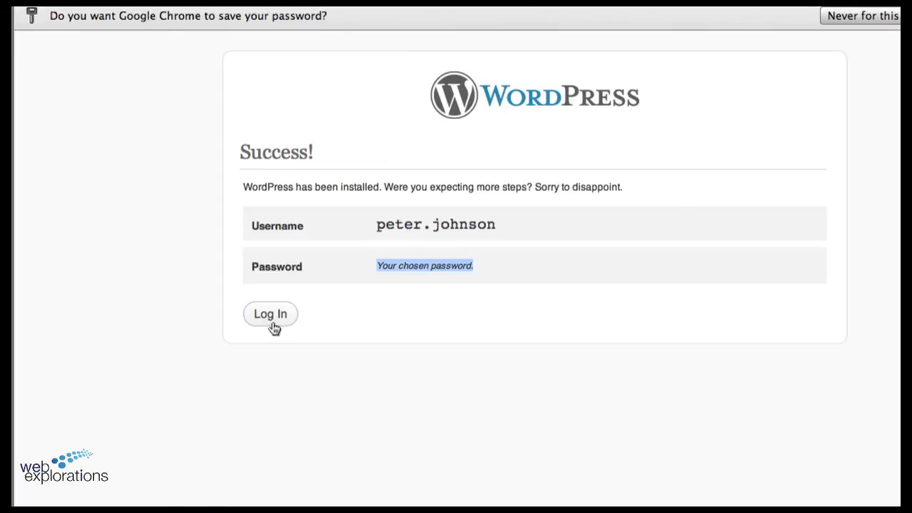
Log in as the new admin user 'peter' to reach the Dashboard.
{"action": "left_click", "coordinate": [269, 313]}
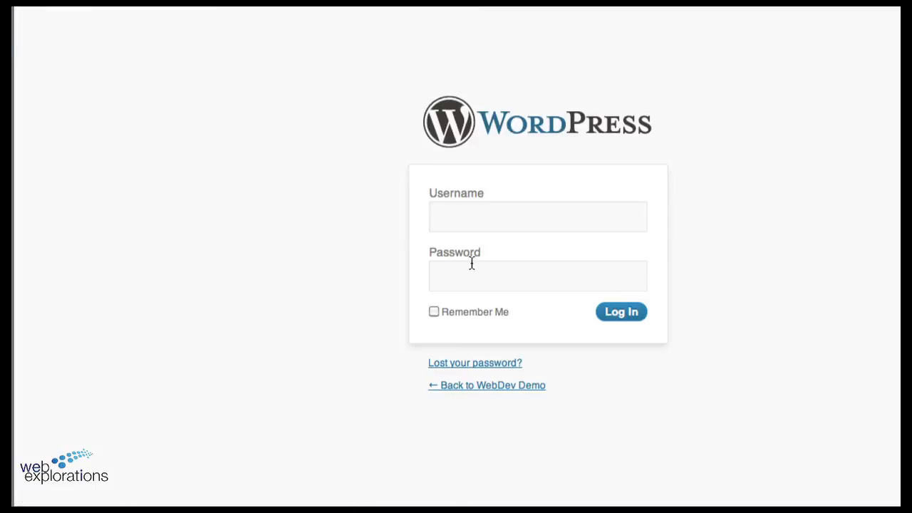
{"action": "type", "text": "peter.johnson"}
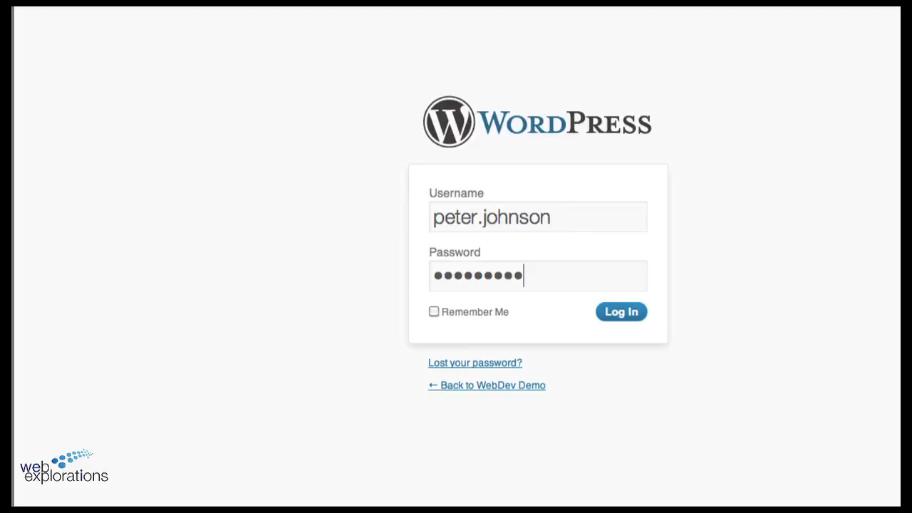
{"action": "left_click", "coordinate": [620, 311]}
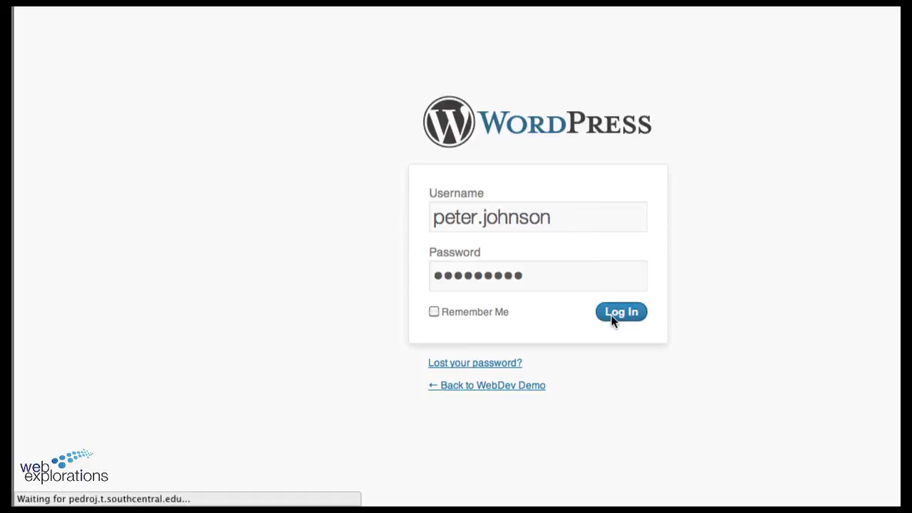
{"action": "left_click", "coordinate": [620, 312]}
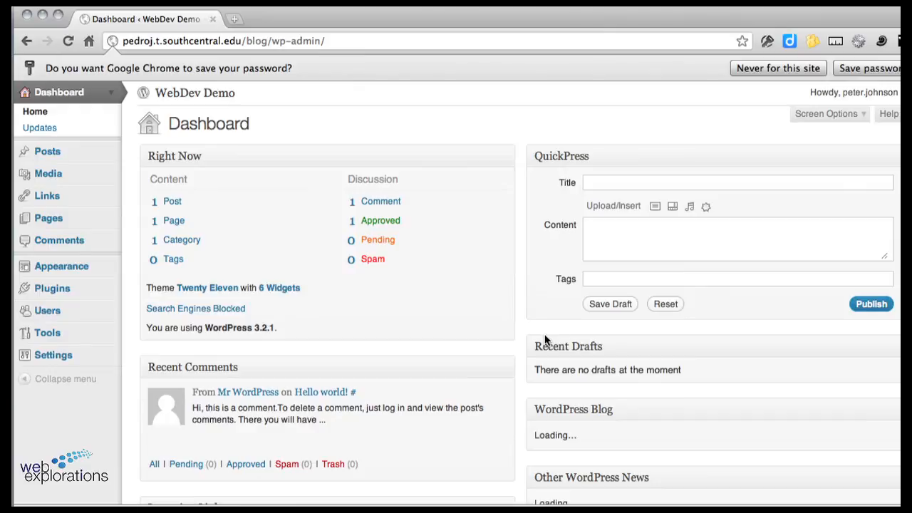
{"action": "mouse_move", "coordinate": [343, 117]}
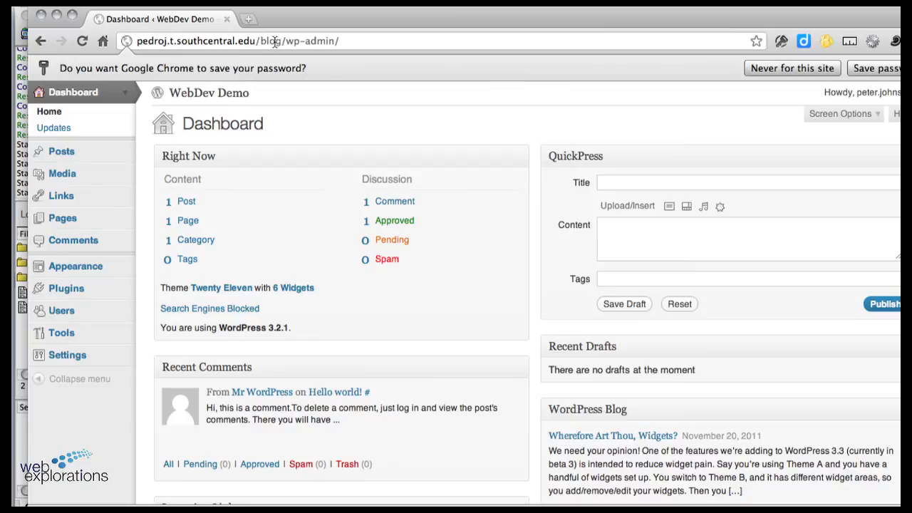
{"action": "mouse_move", "coordinate": [141, 178]}
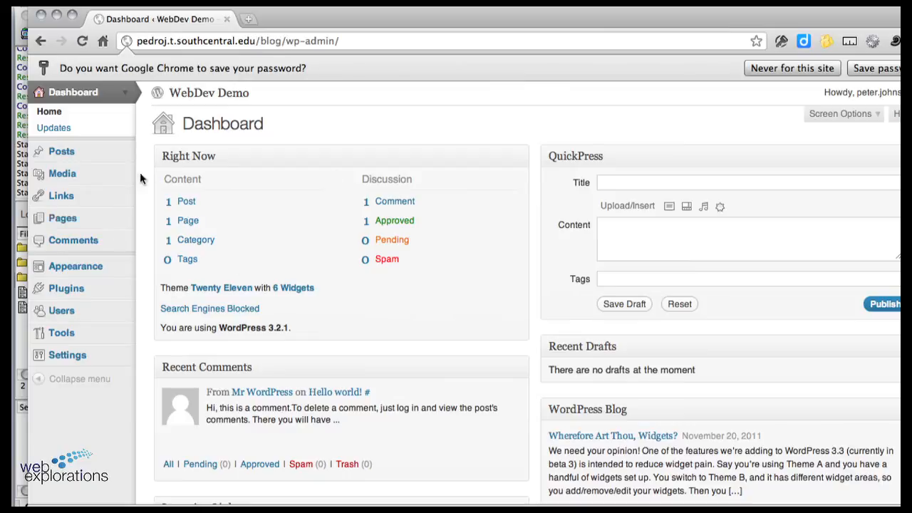
{"action": "mouse_move", "coordinate": [287, 46]}
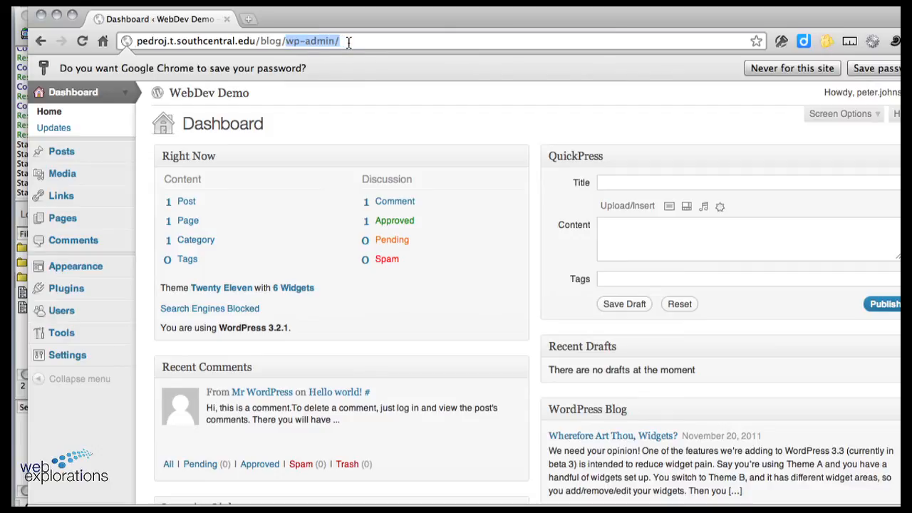
{"action": "mouse_move", "coordinate": [356, 88]}
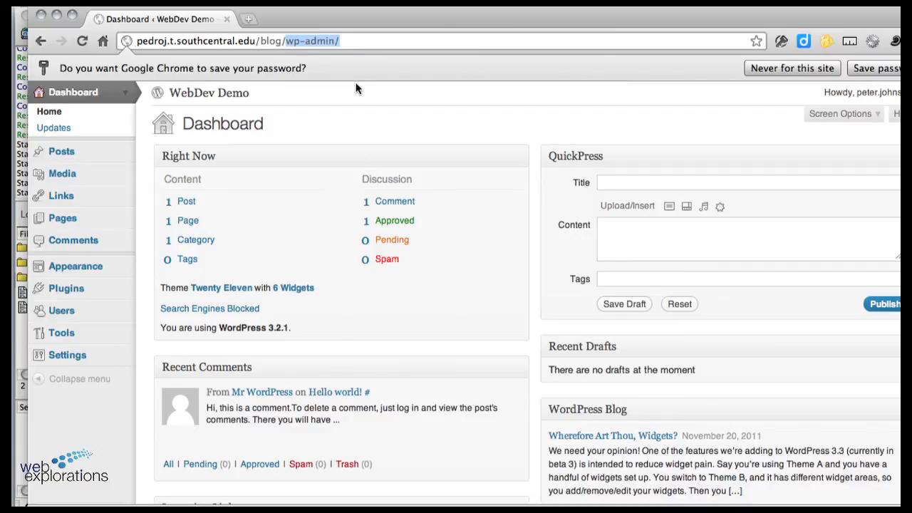
{"action": "mouse_move", "coordinate": [248, 19]}
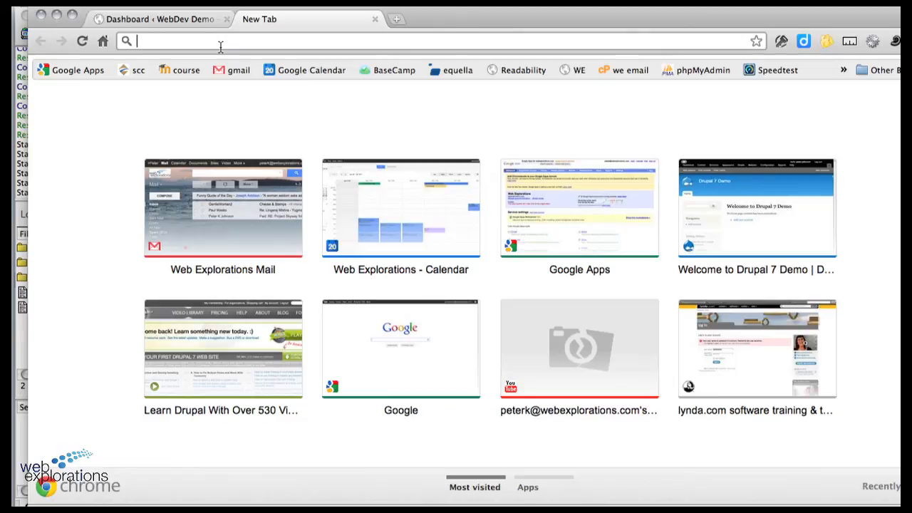
Open the site's blog address in a new tab and scroll through the Hello world! post.
{"action": "type", "text": "pedroj.t.southcentral.edu:2083"}
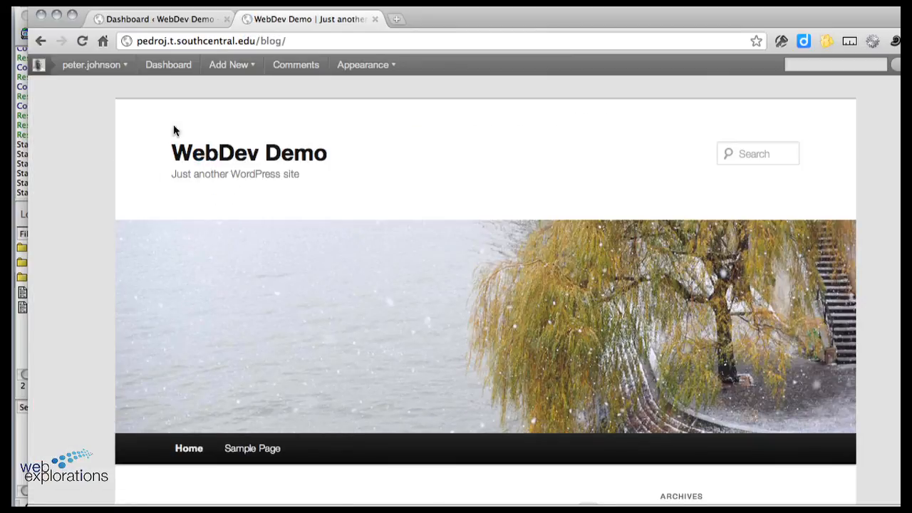
{"action": "scroll", "scroll_direction": "down", "scroll_amount": 3}
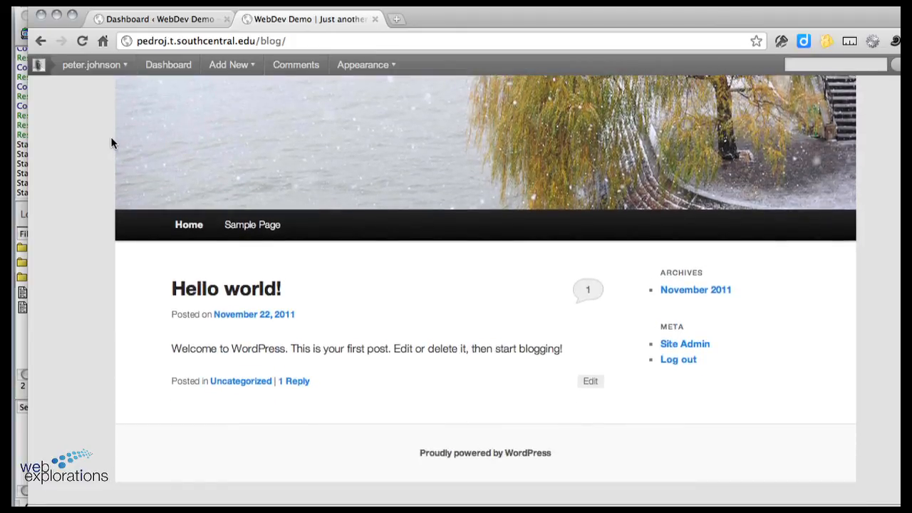
{"action": "scroll", "scroll_direction": "up", "scroll_amount": 3}
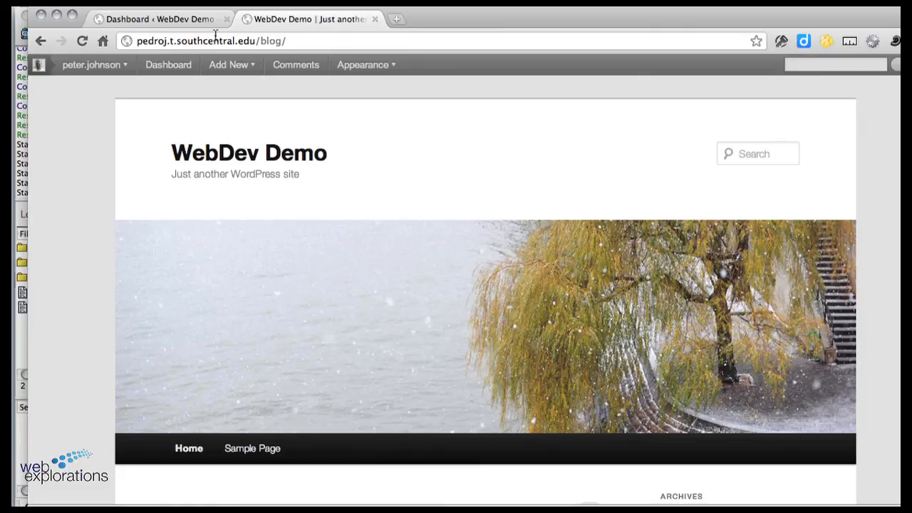
{"action": "mouse_move", "coordinate": [178, 19]}
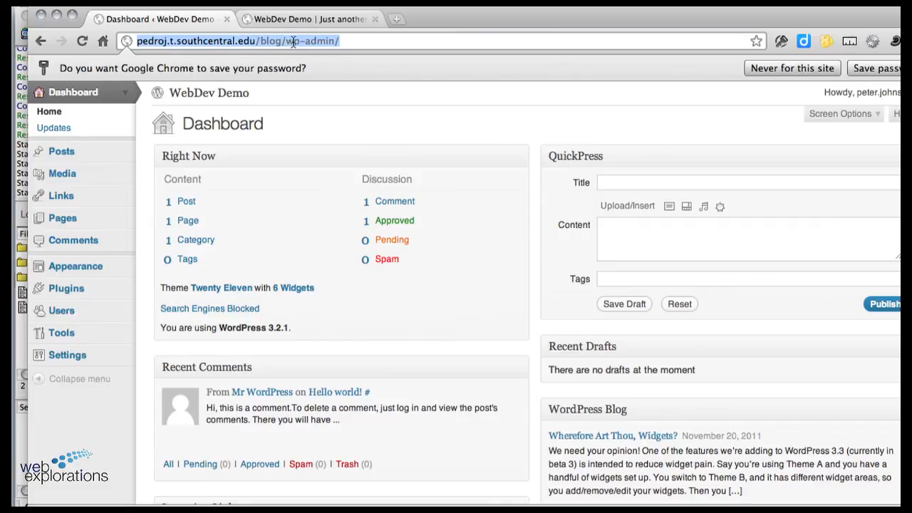
{"action": "mouse_move", "coordinate": [215, 118]}
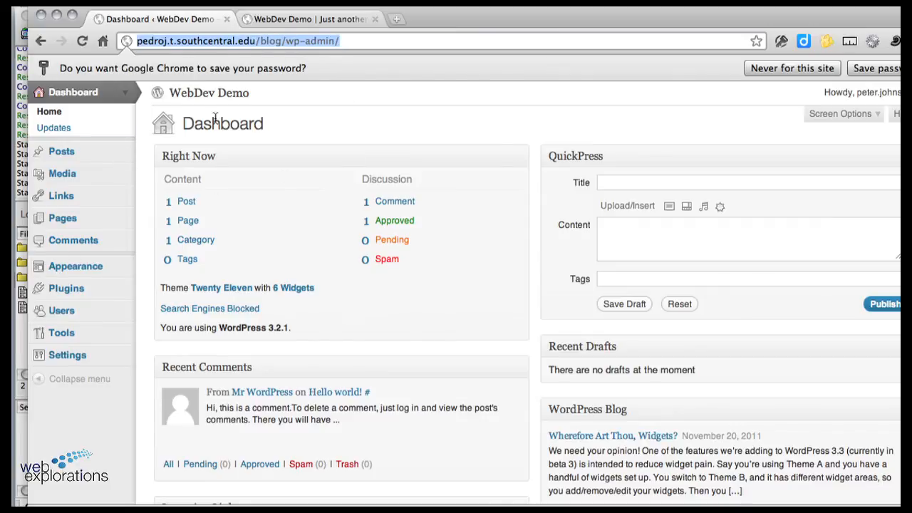